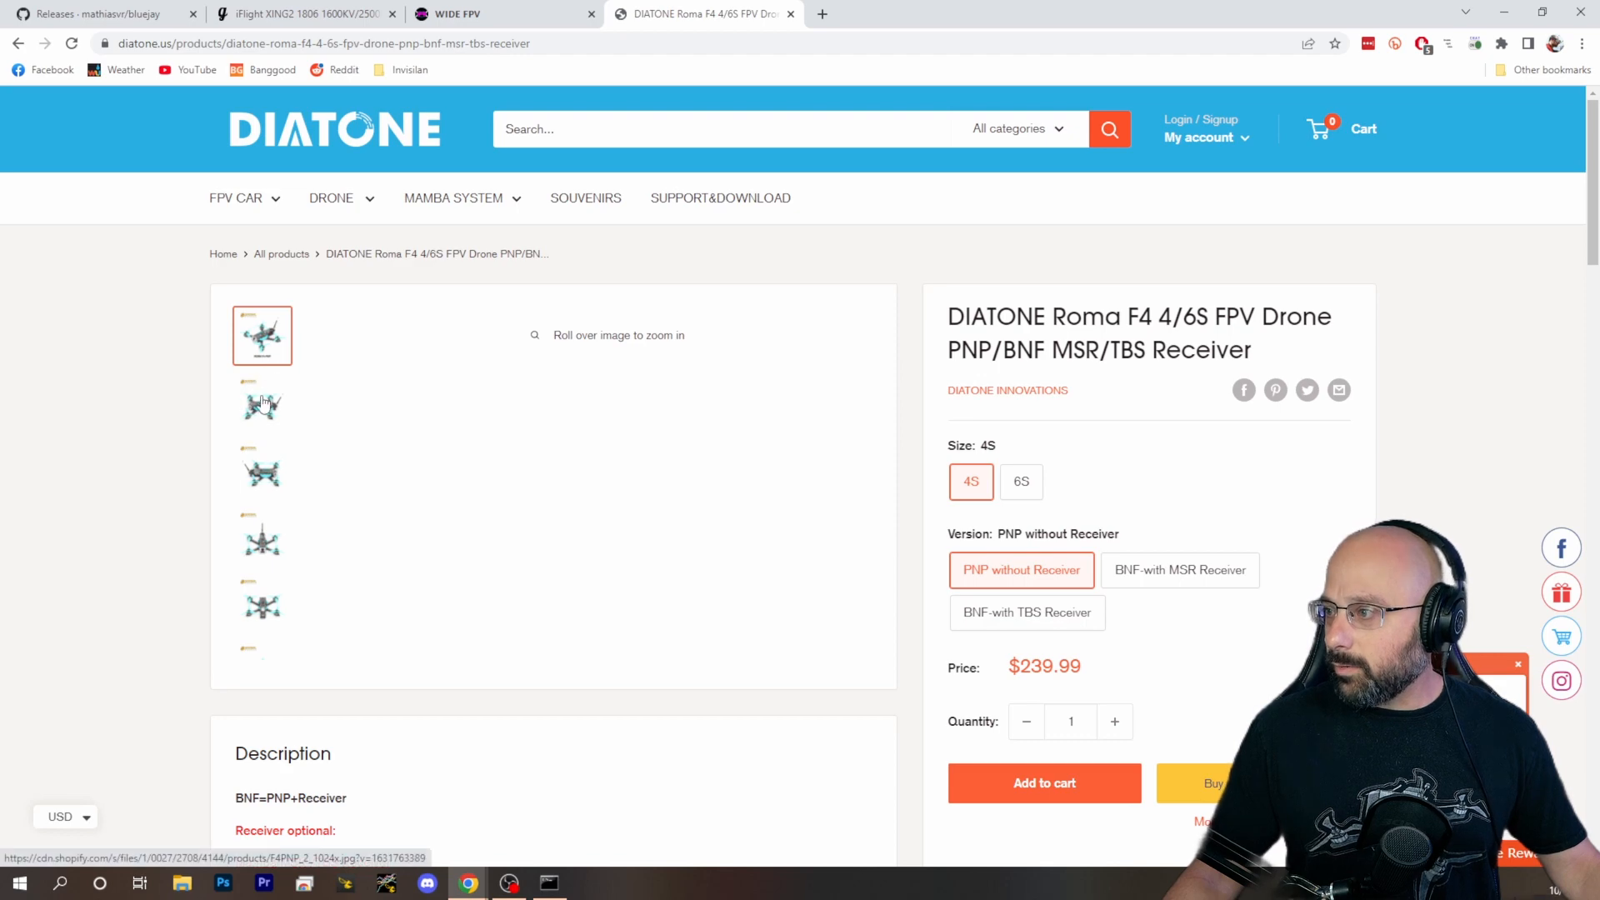
# Browse the second and third Roma F4 drone photos in the gallery thumbnails
pyautogui.click(261, 403)
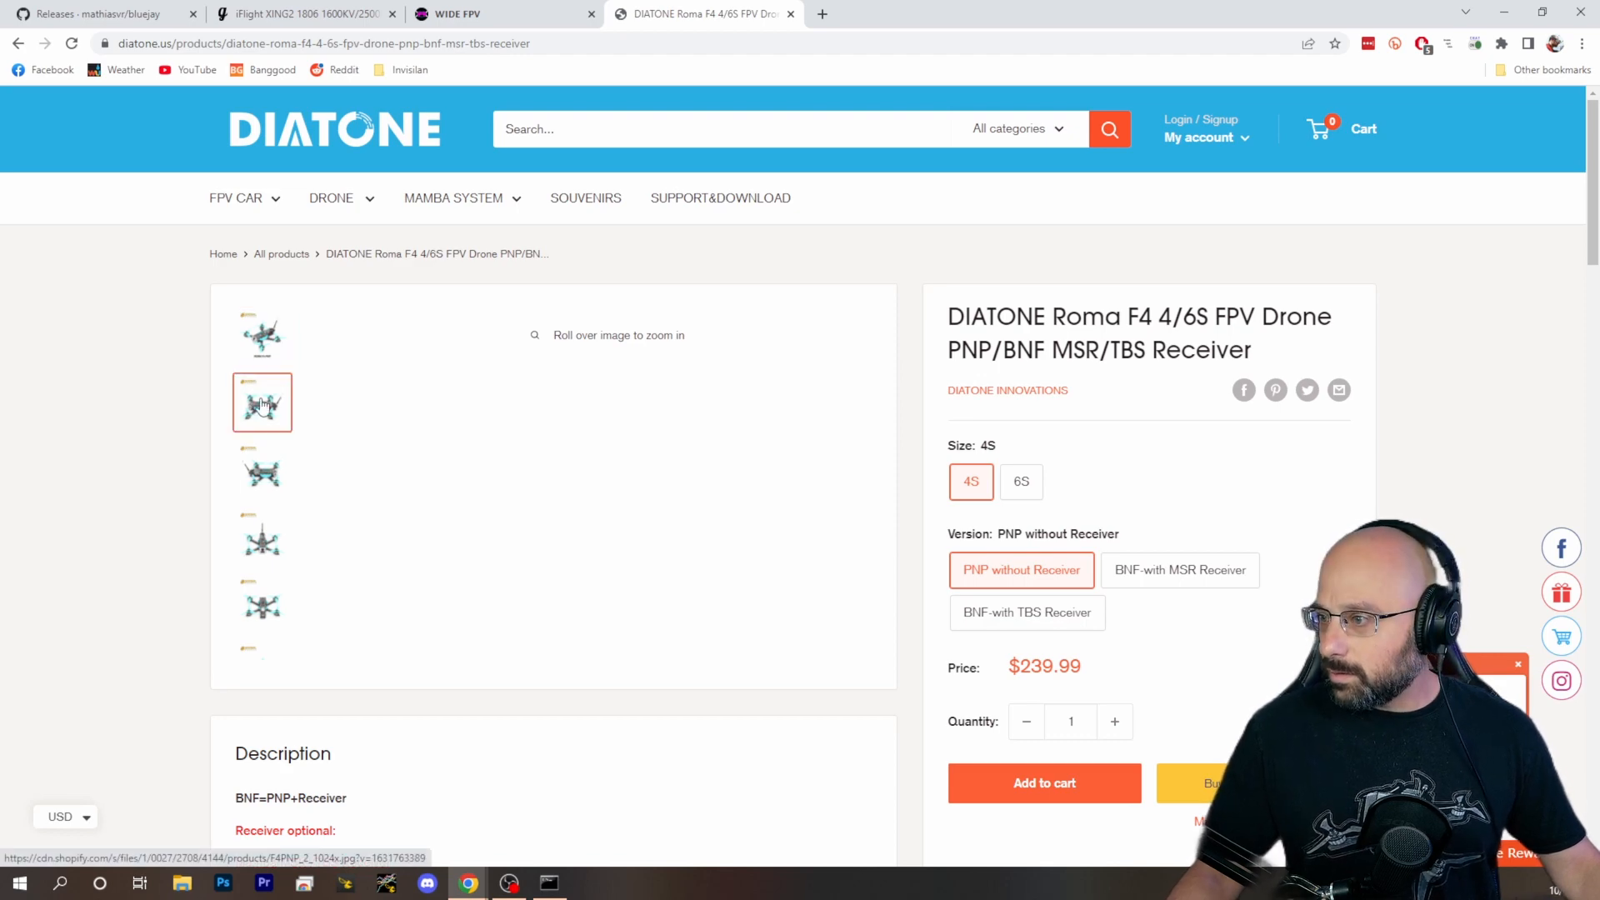
pyautogui.click(262, 470)
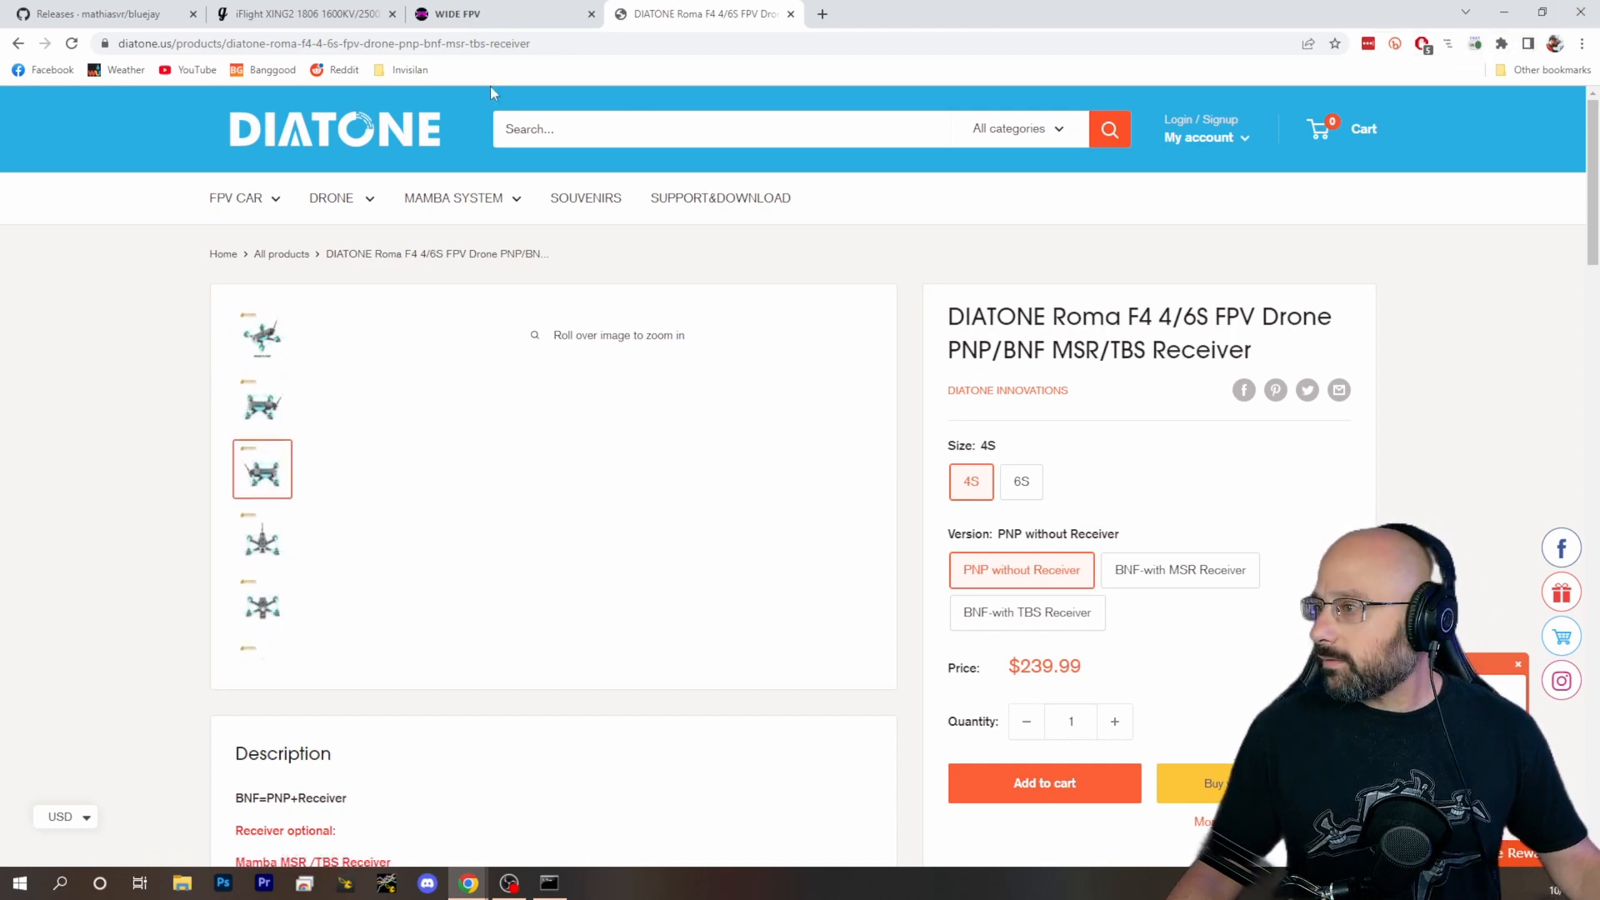
pyautogui.click(340, 42)
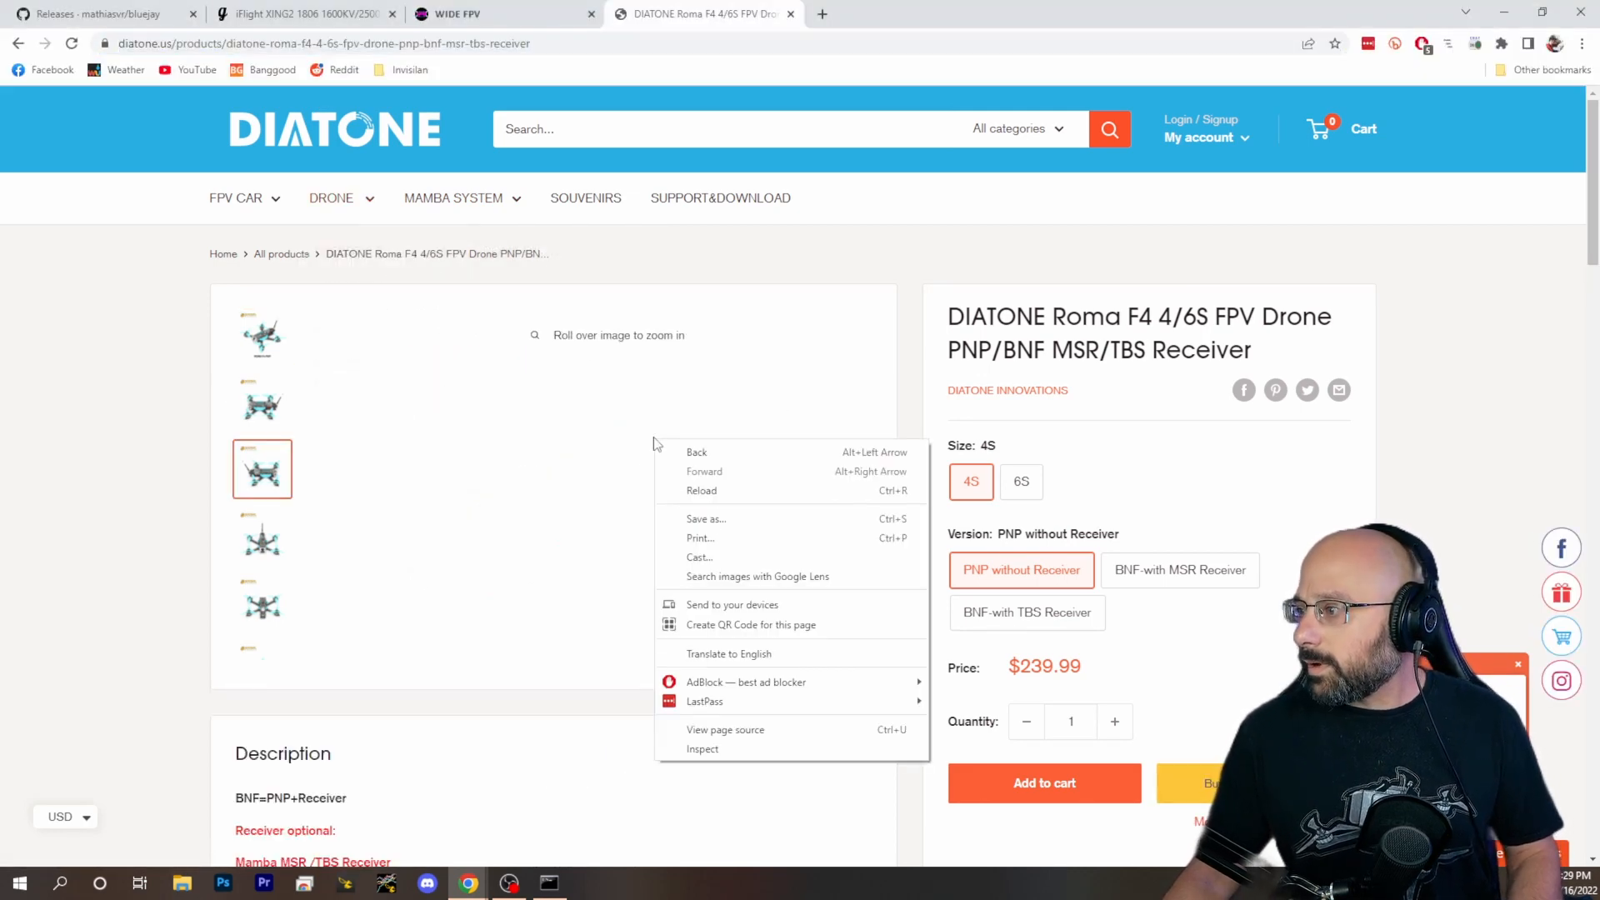
pyautogui.click(590, 301)
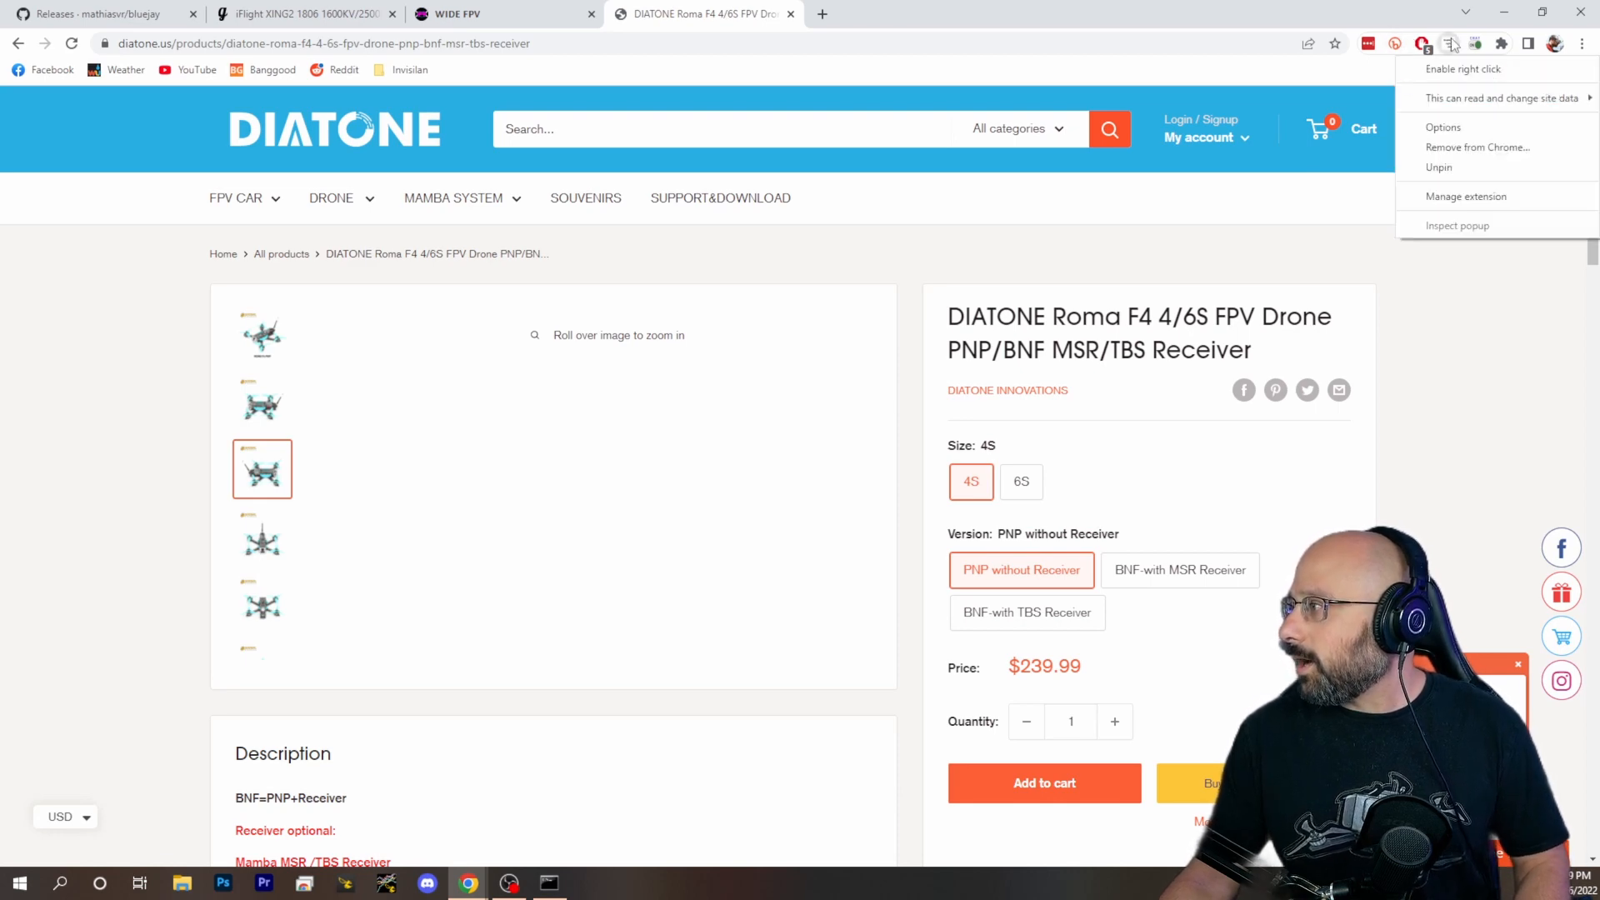
pyautogui.moveTo(1459, 103)
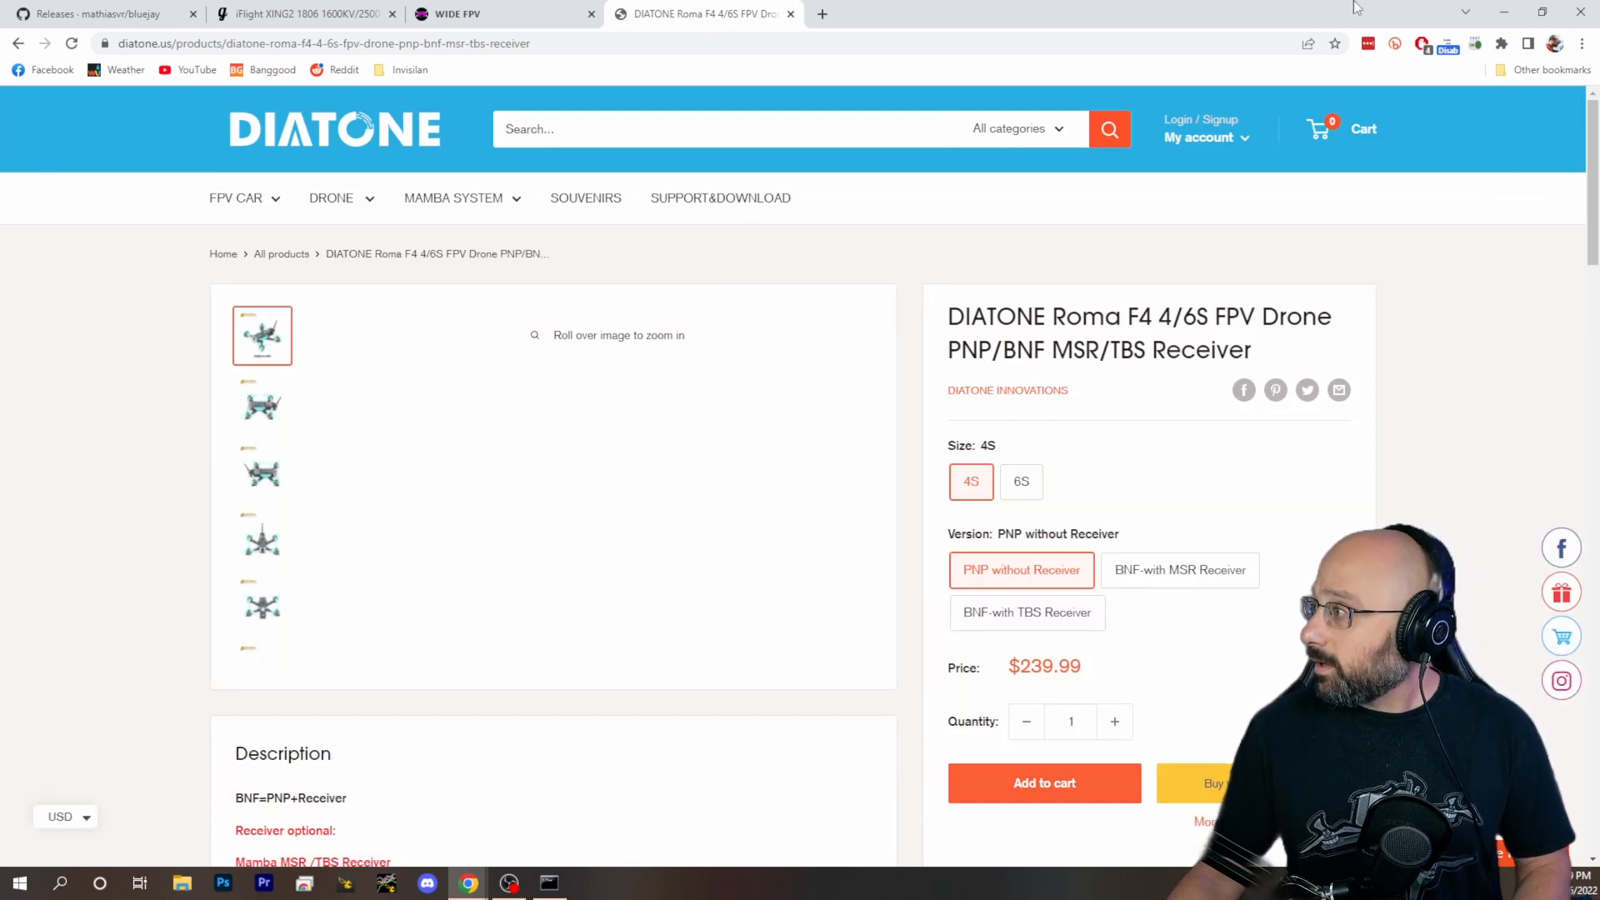
pyautogui.moveTo(1430, 256)
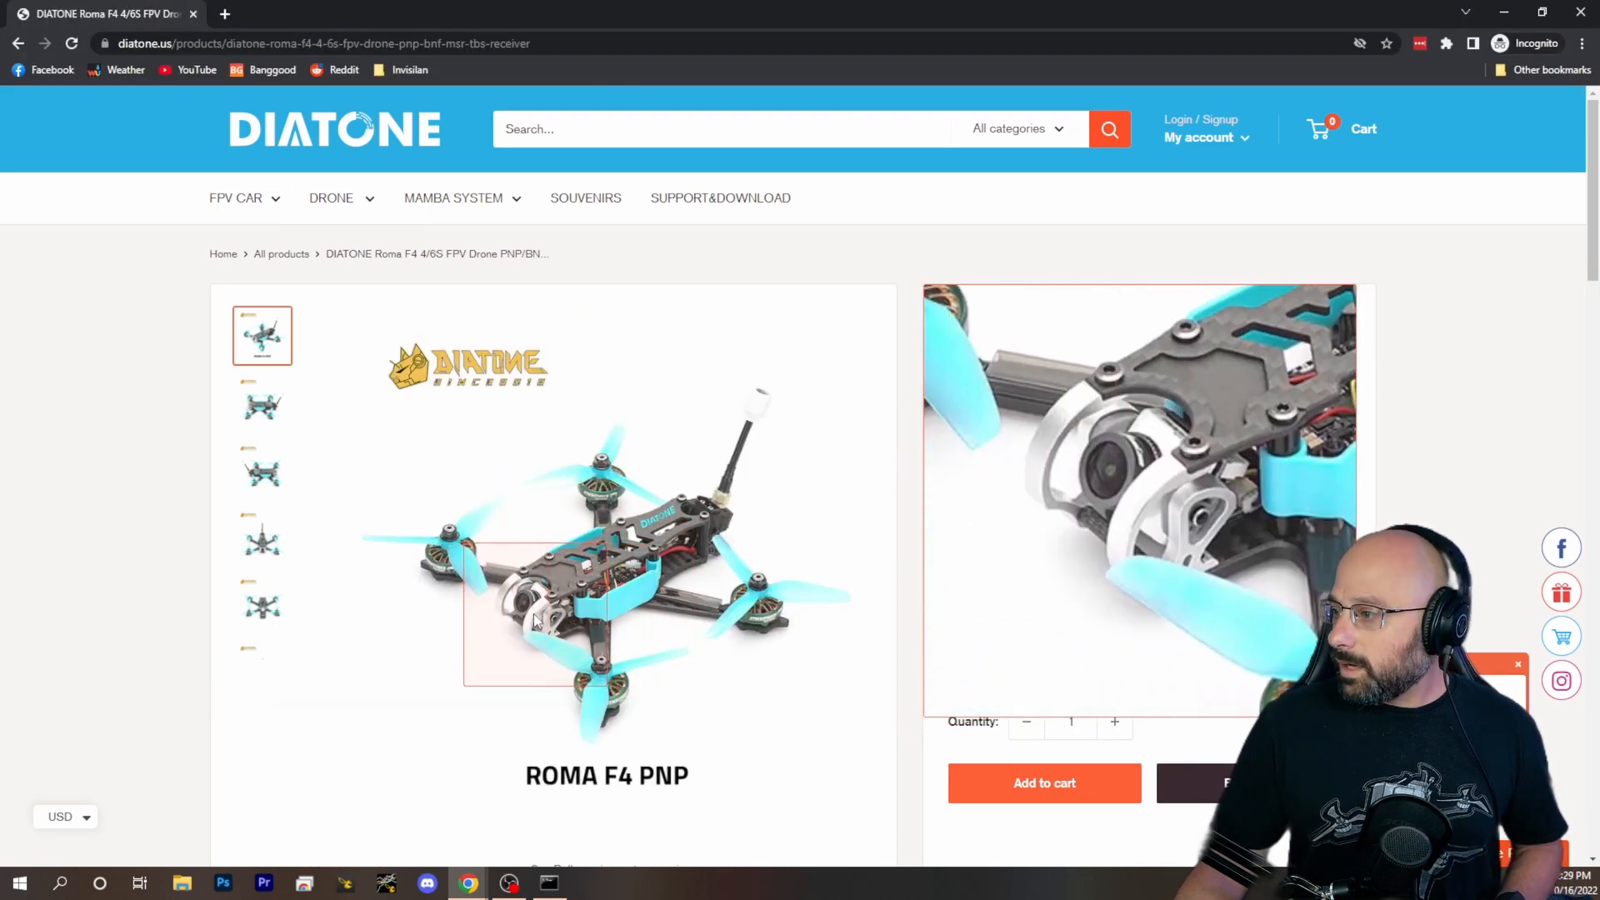
# Scroll to the PNP spec and highlight the RUNCAM camera brand
pyautogui.scroll(-3)
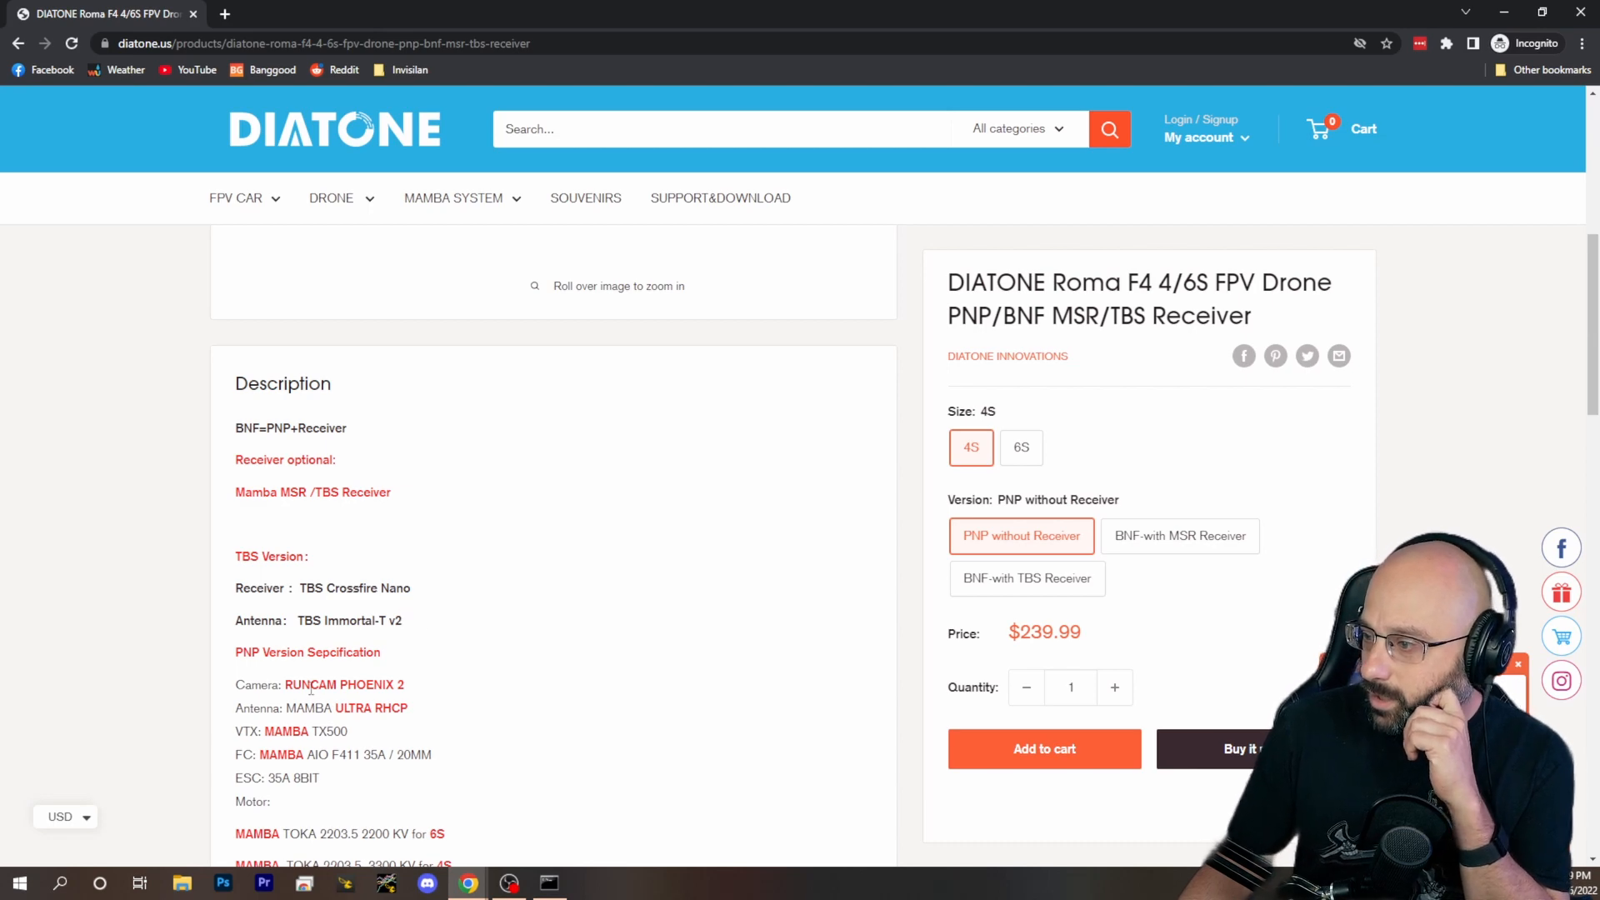
pyautogui.scroll(-3)
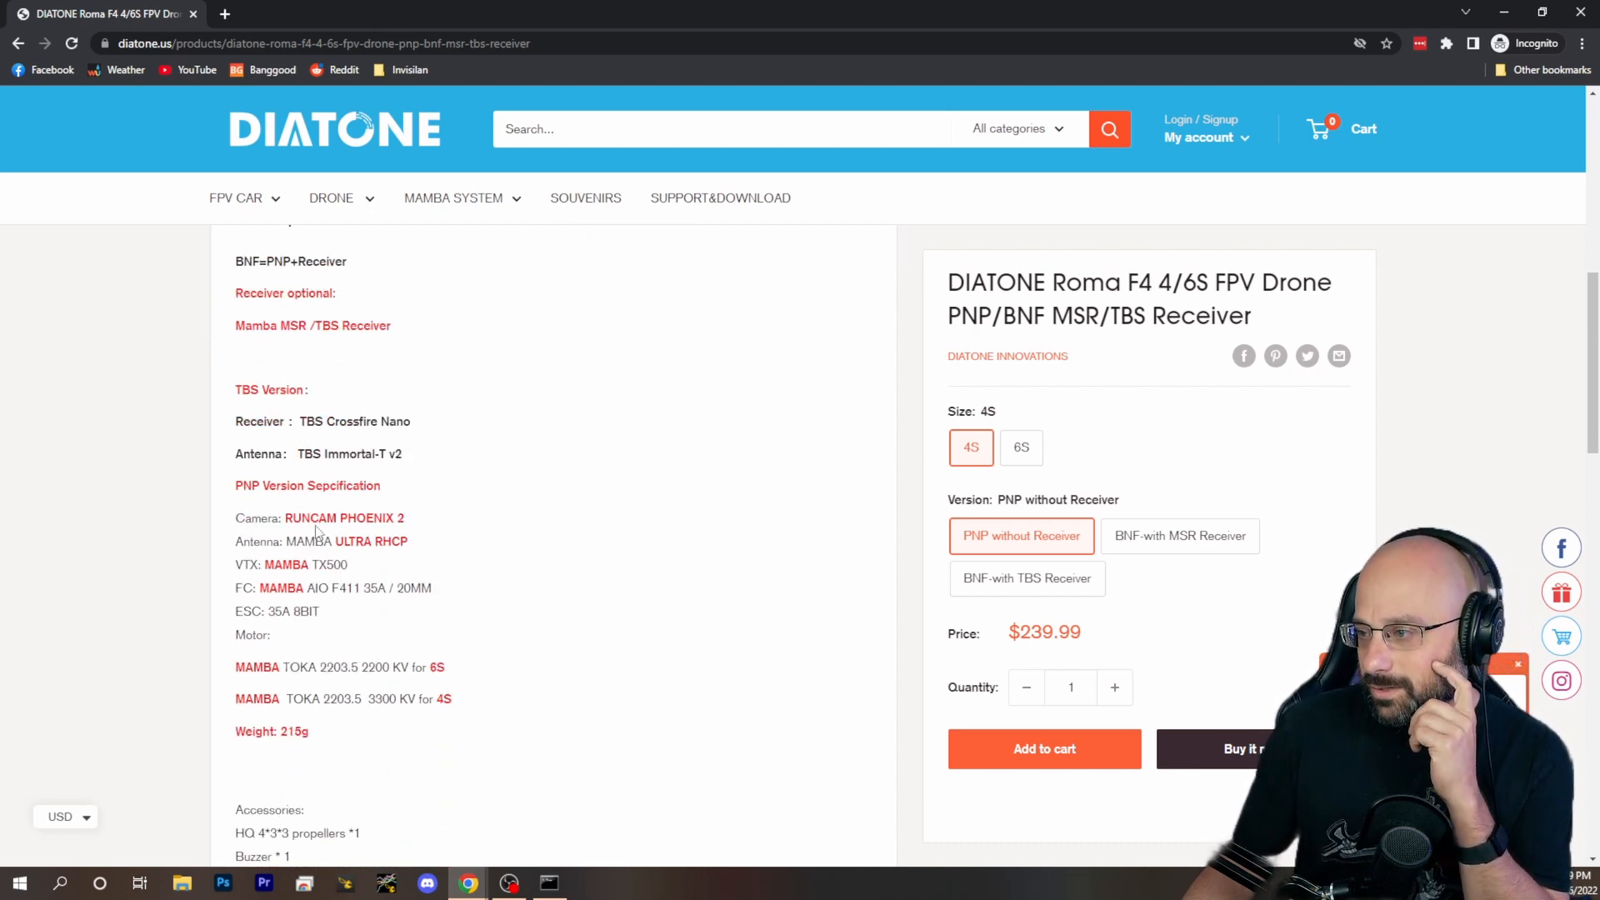
pyautogui.doubleClick(310, 517)
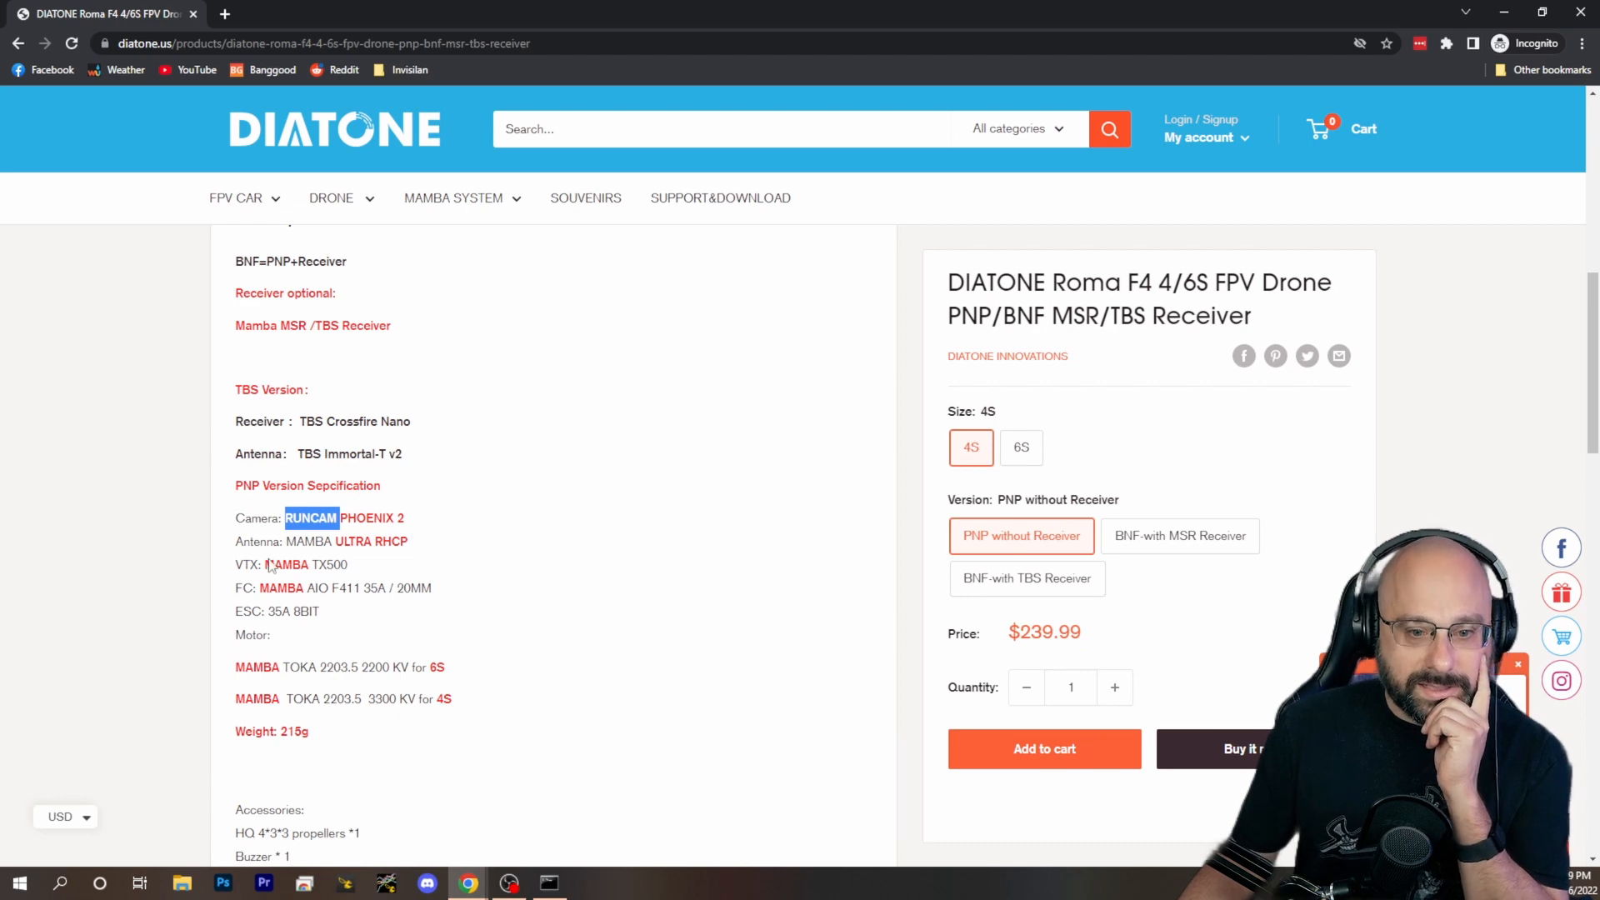
pyautogui.moveTo(58, 566)
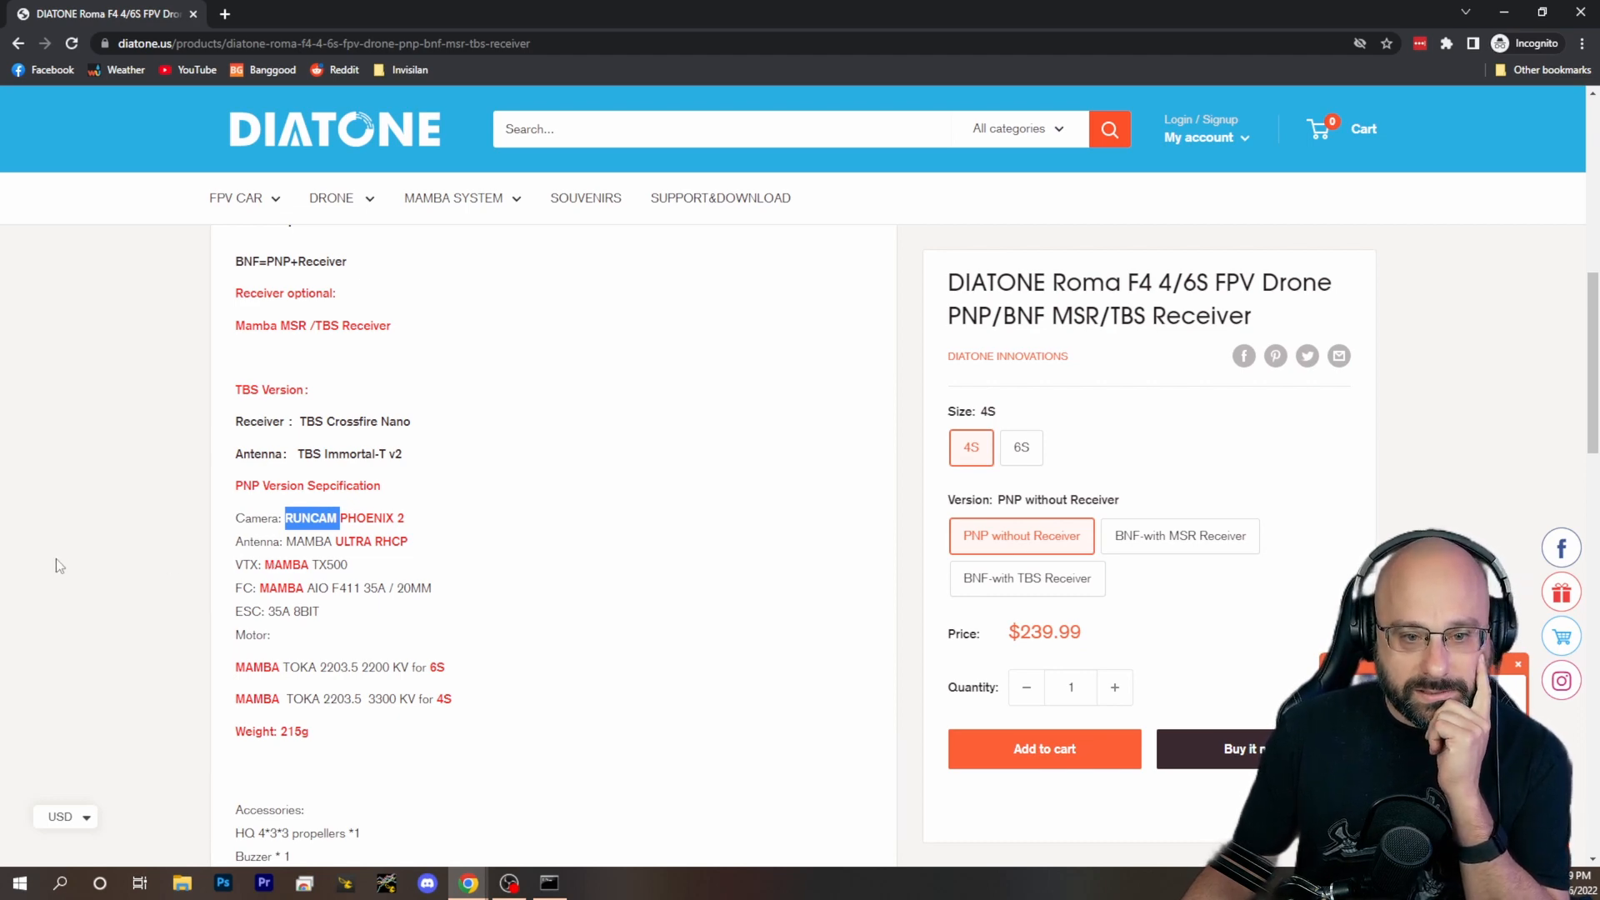
pyautogui.moveTo(312, 477)
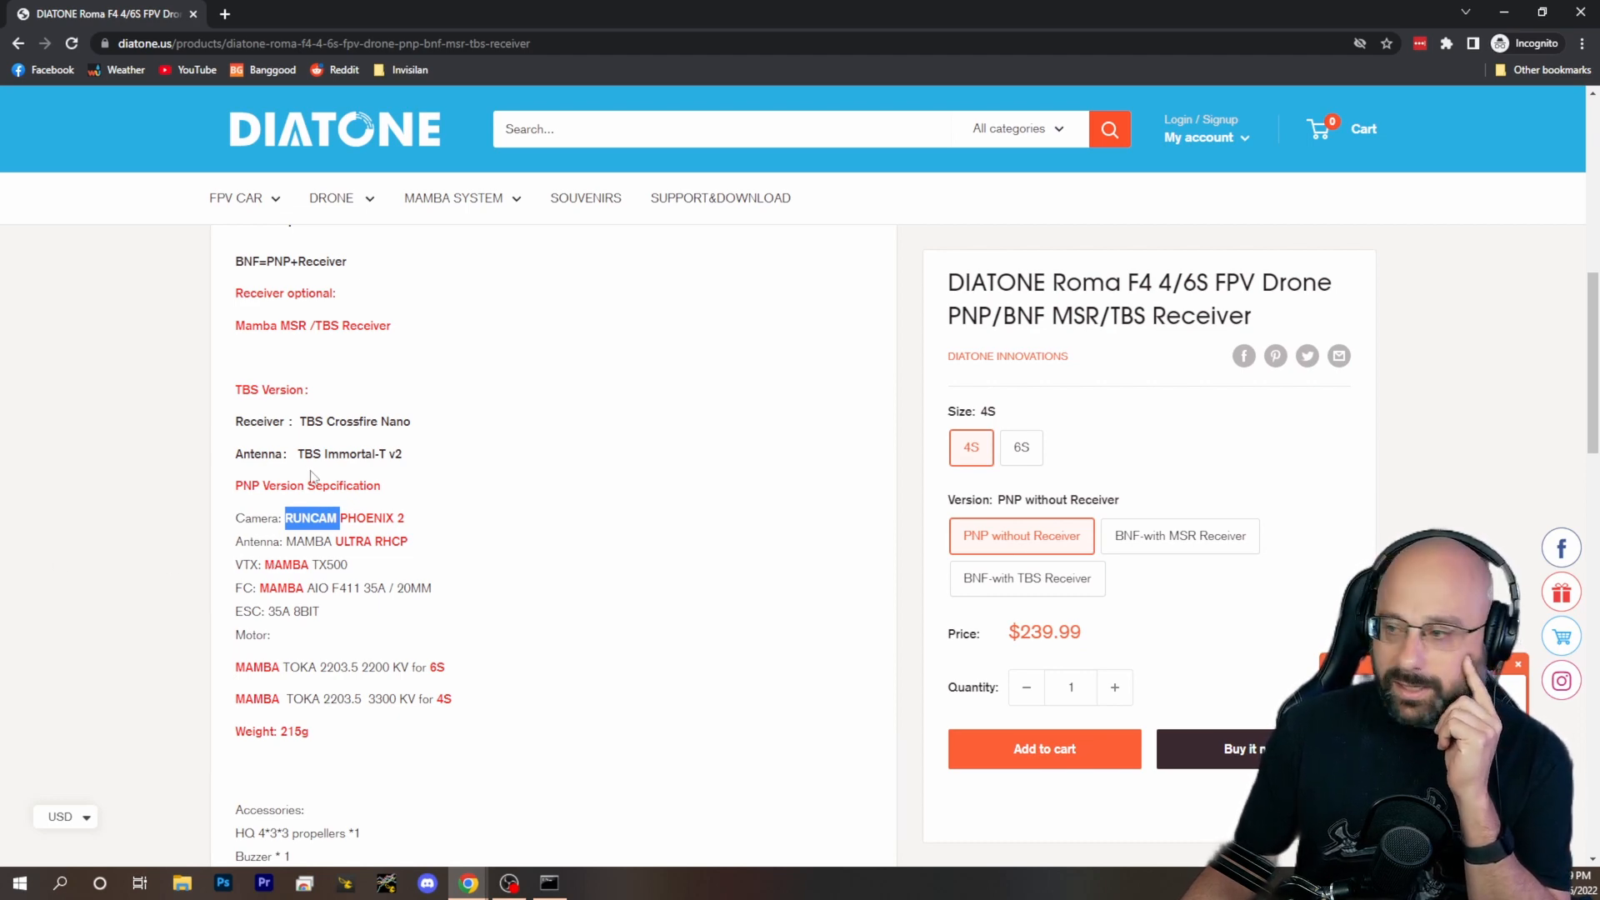
pyautogui.moveTo(428, 526)
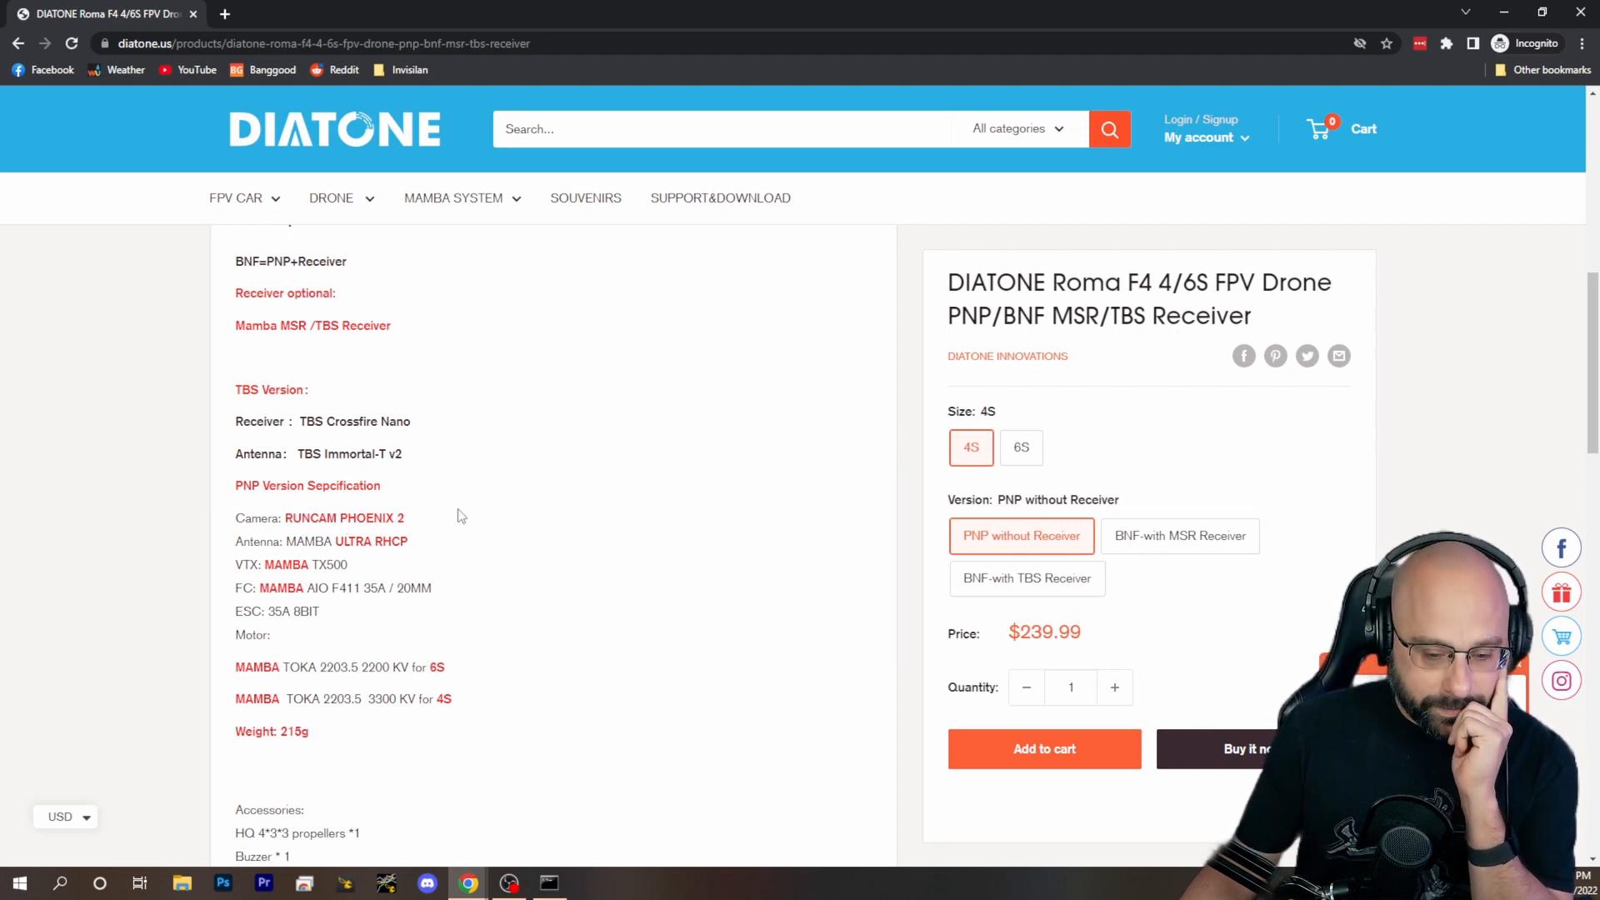
pyautogui.moveTo(529, 553)
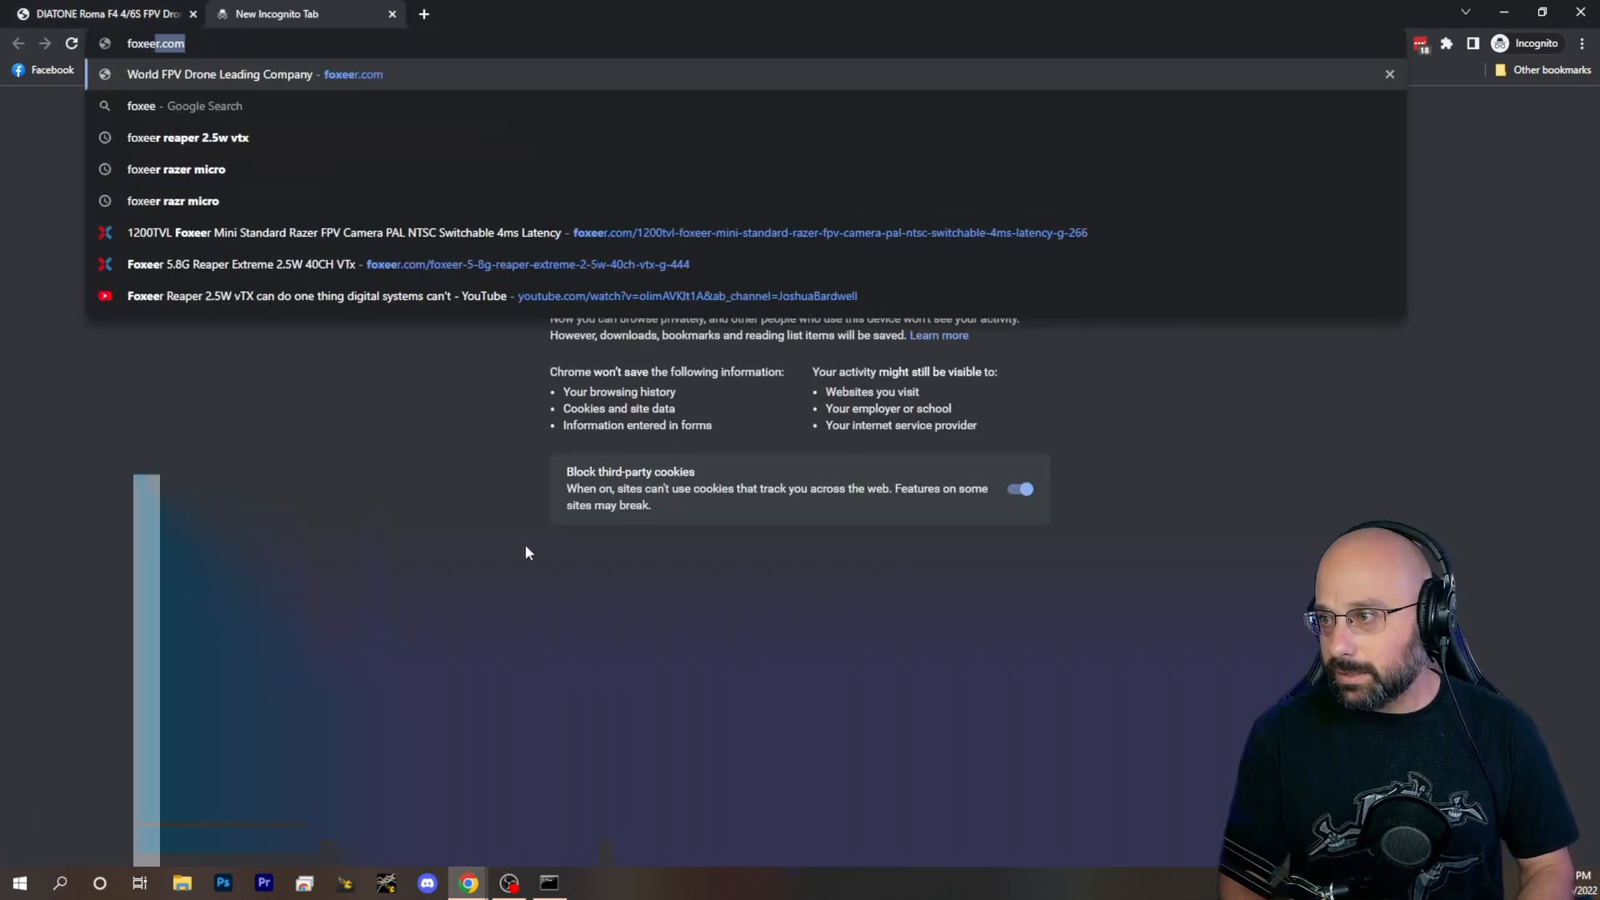
# Search 'foxeer trex' and open the Foxeer T-Rex Micro product result
pyautogui.write('foxeer trex')
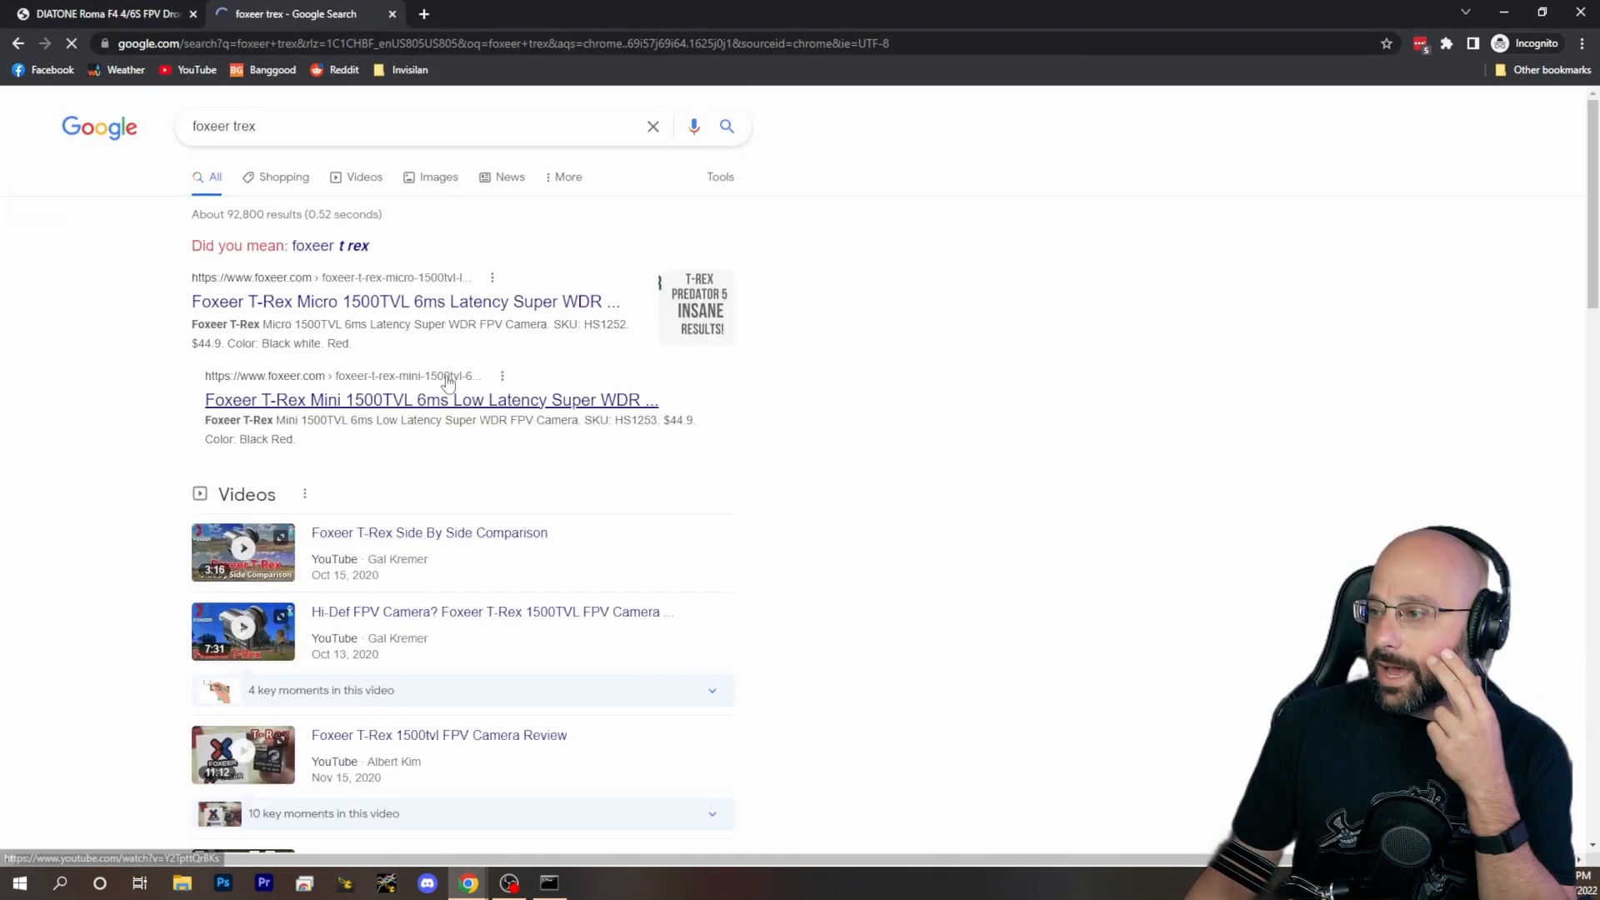
pyautogui.click(404, 301)
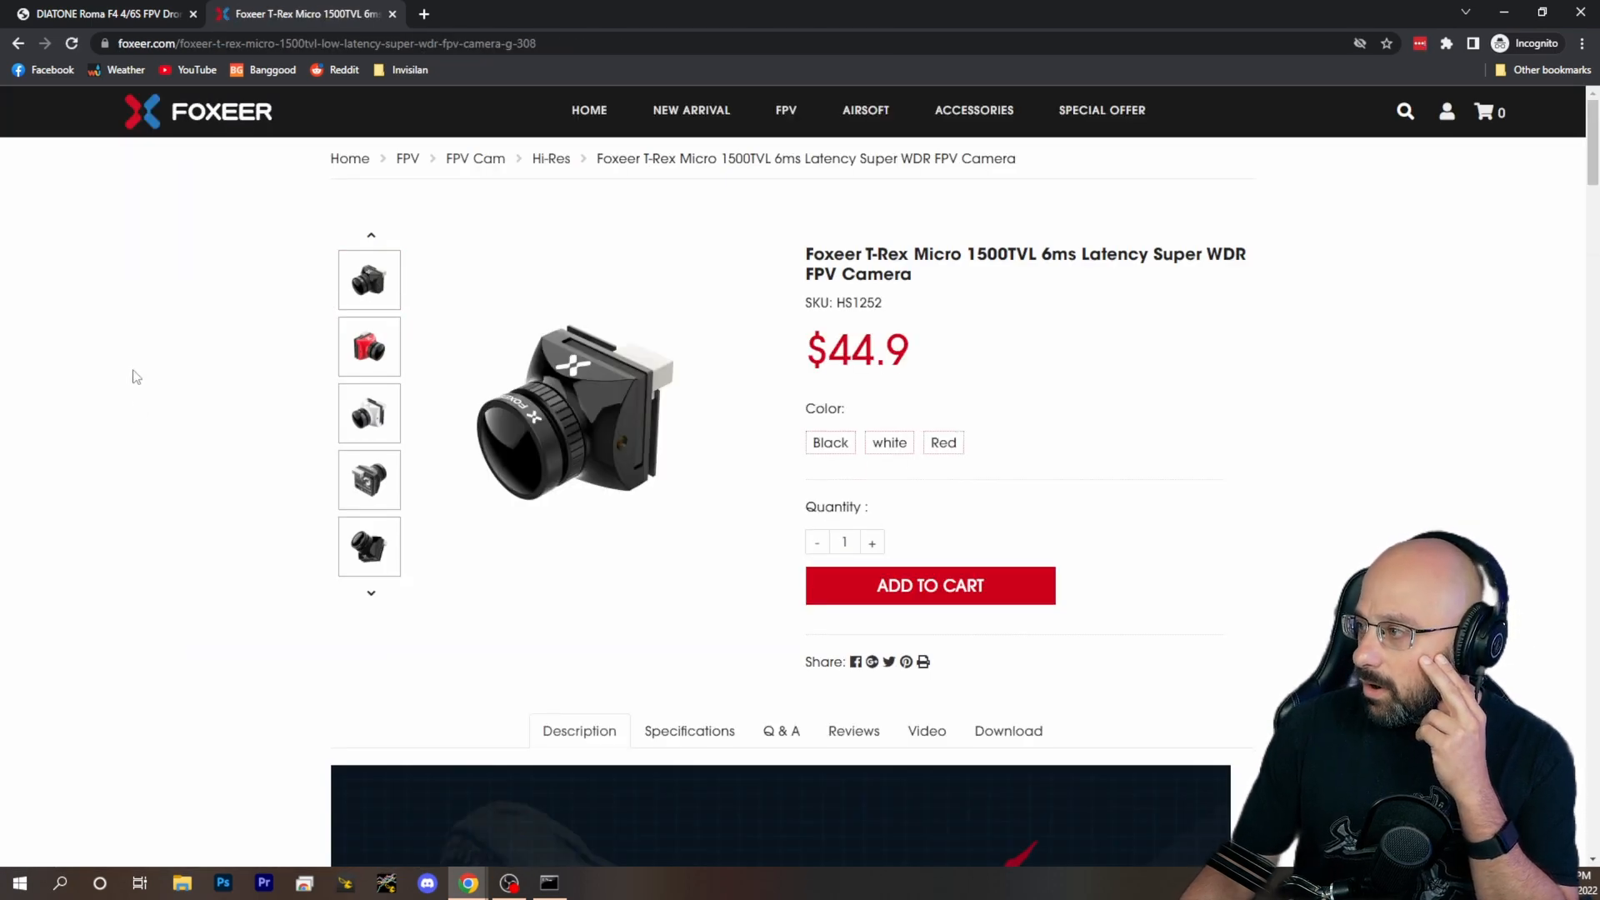
pyautogui.scroll(-3)
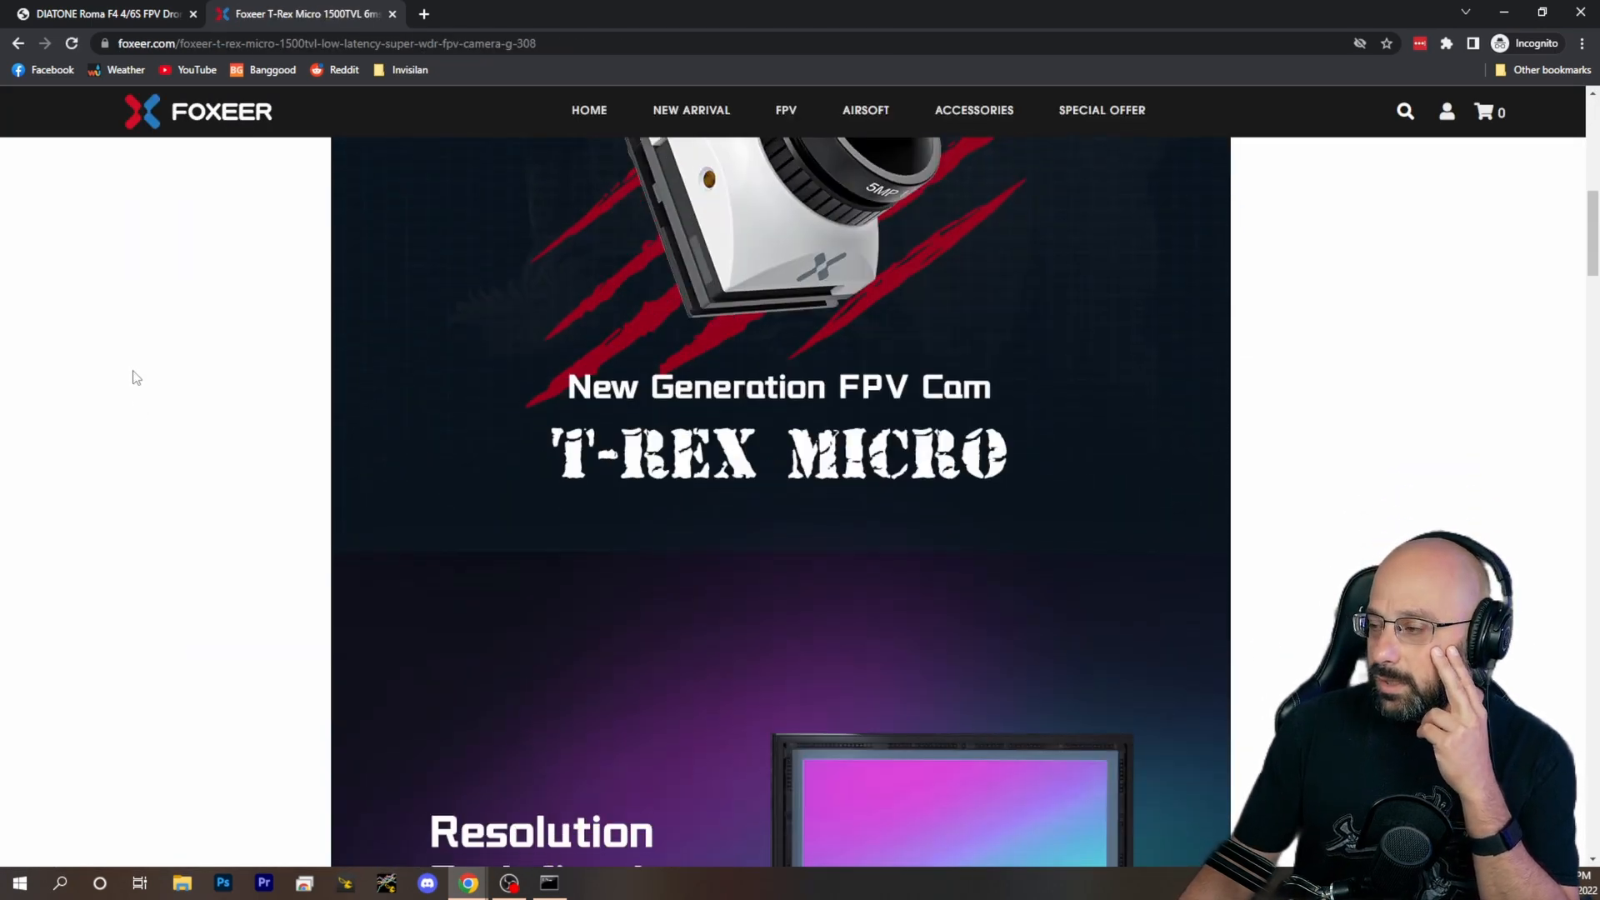
pyautogui.scroll(-3)
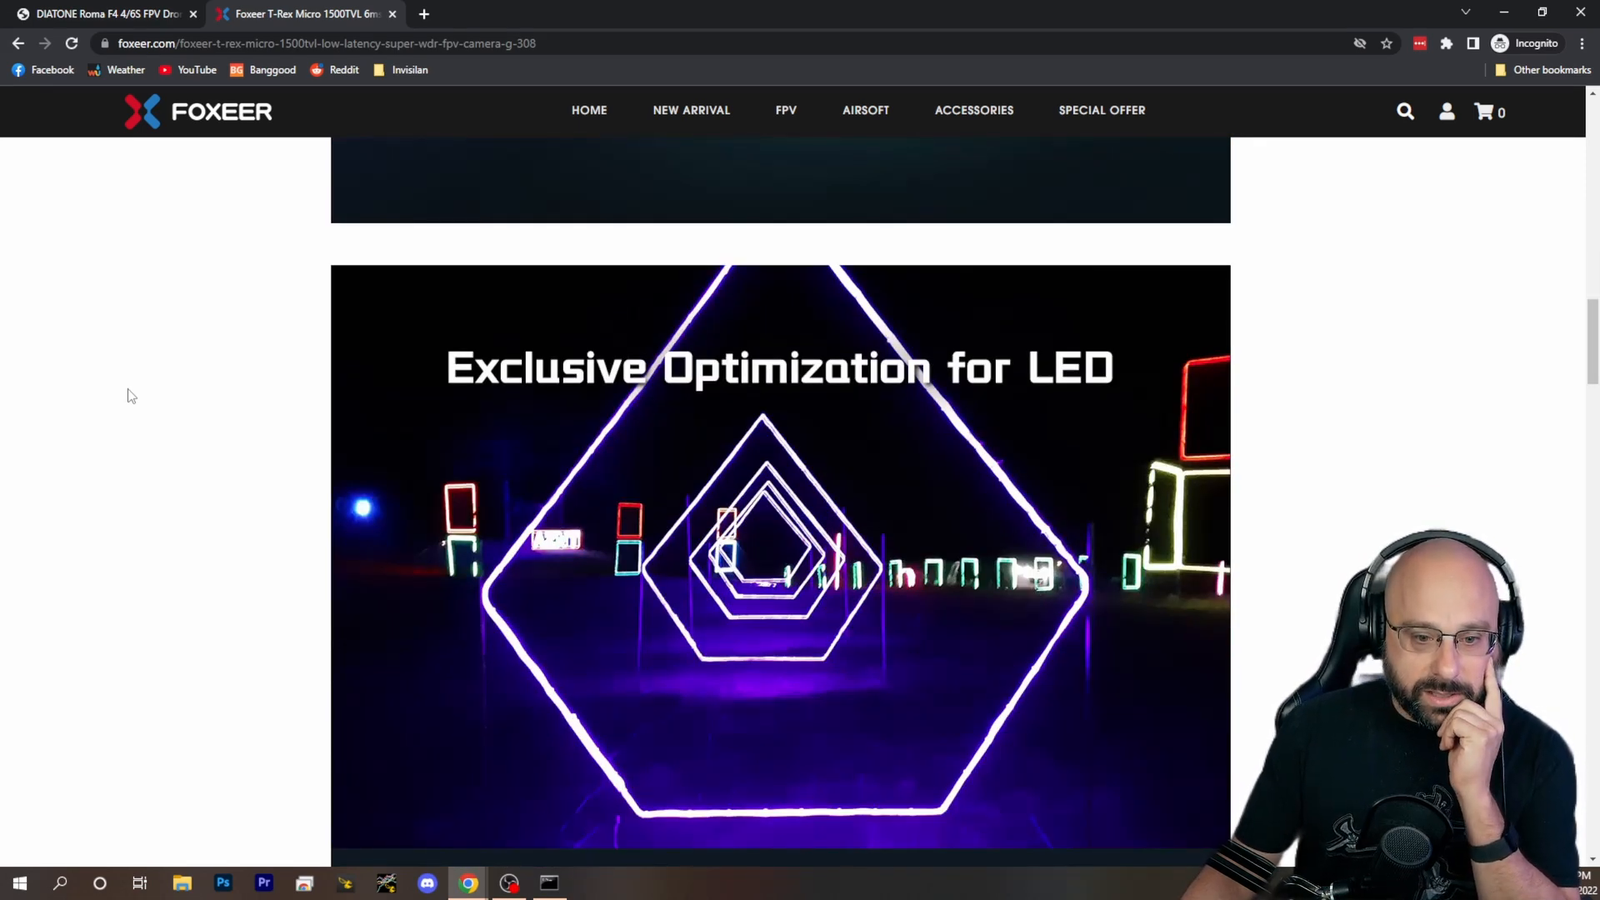
pyautogui.scroll(-3)
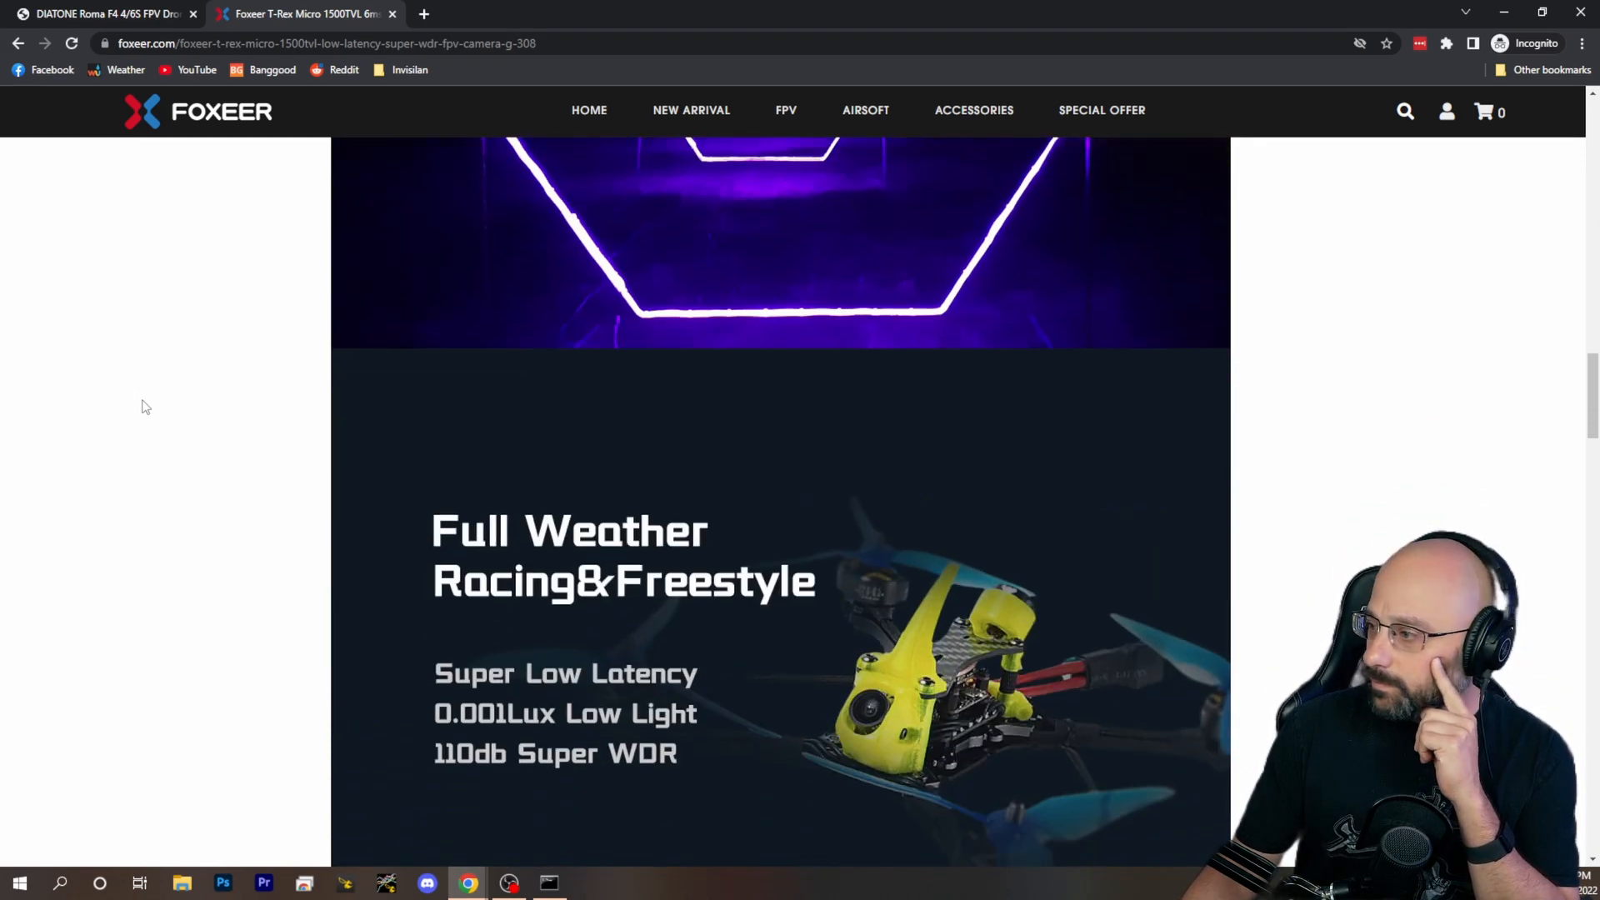
pyautogui.scroll(-3)
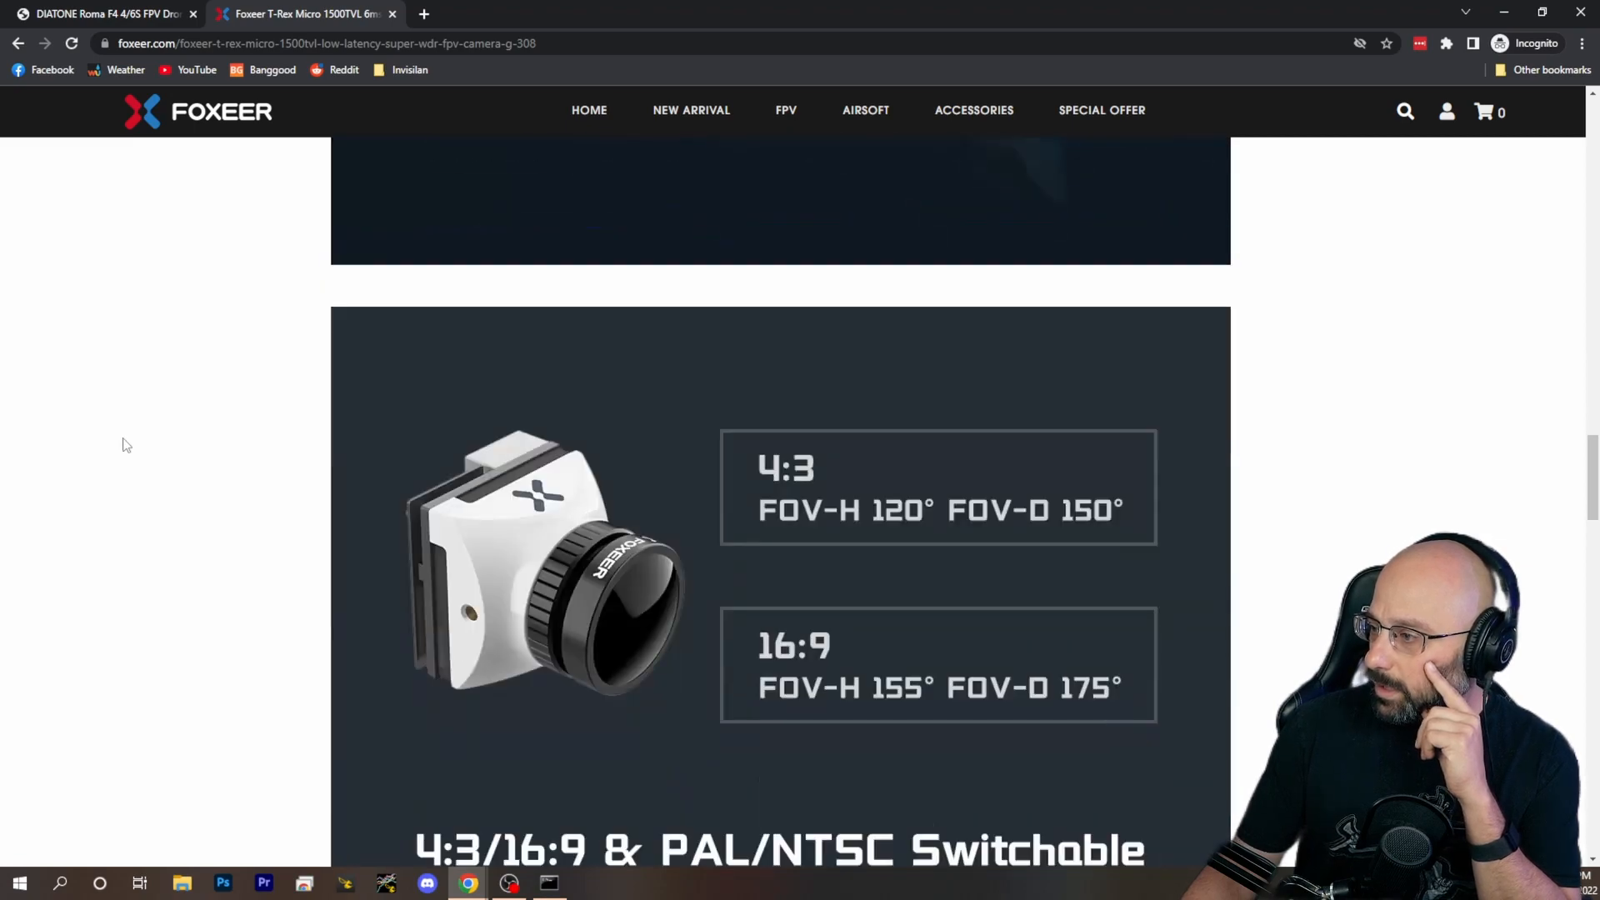
pyautogui.scroll(-3)
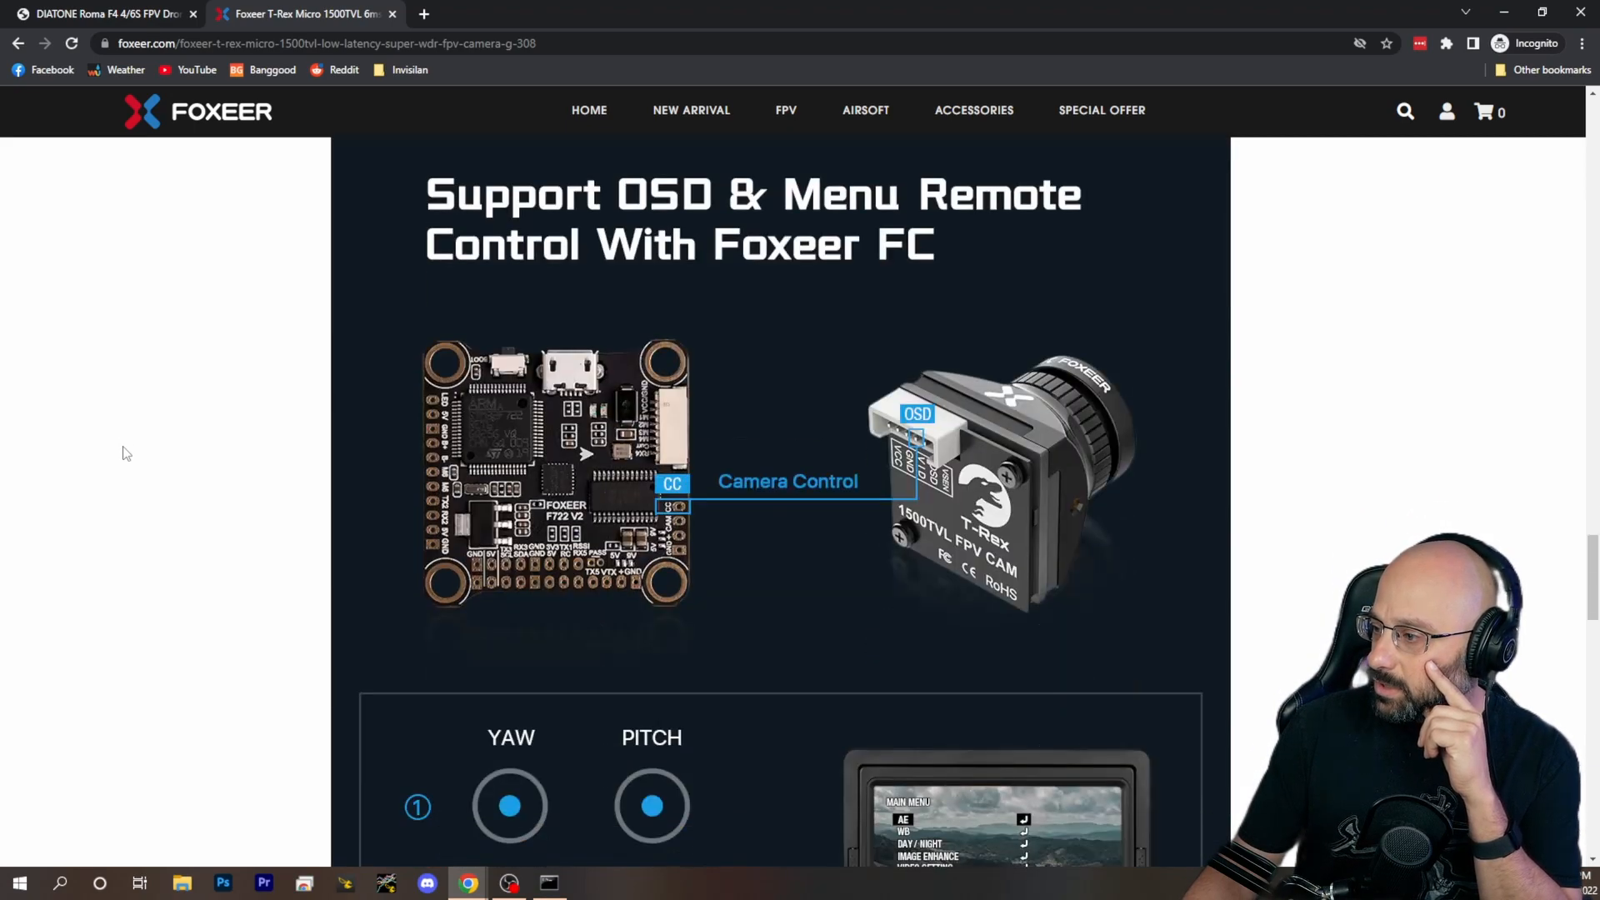
pyautogui.scroll(-3)
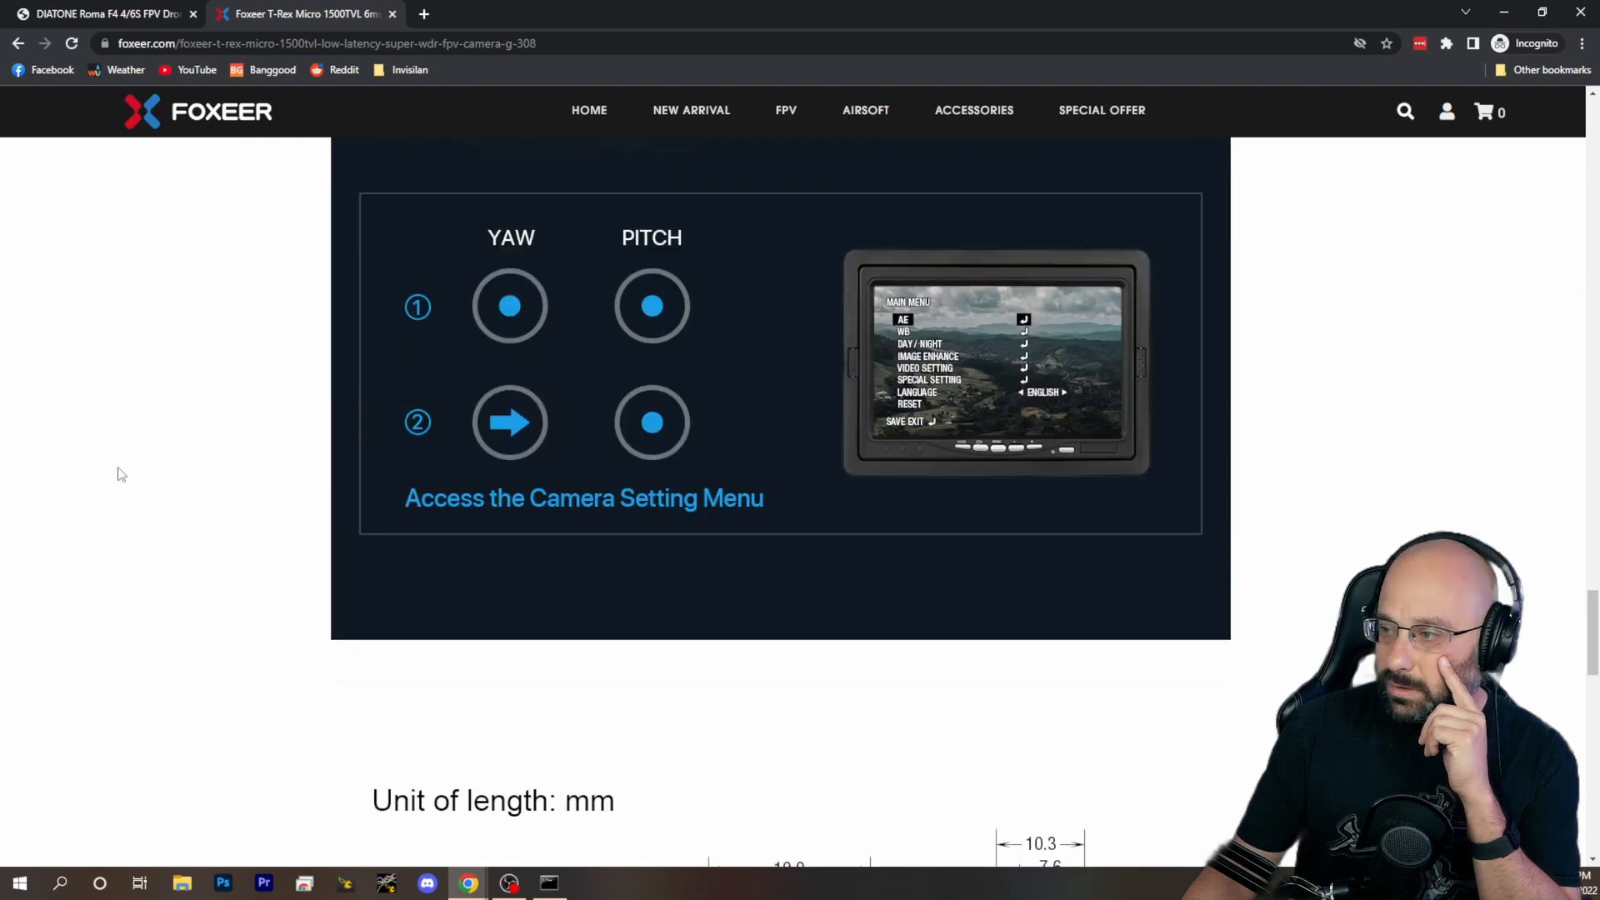
pyautogui.moveTo(18, 459)
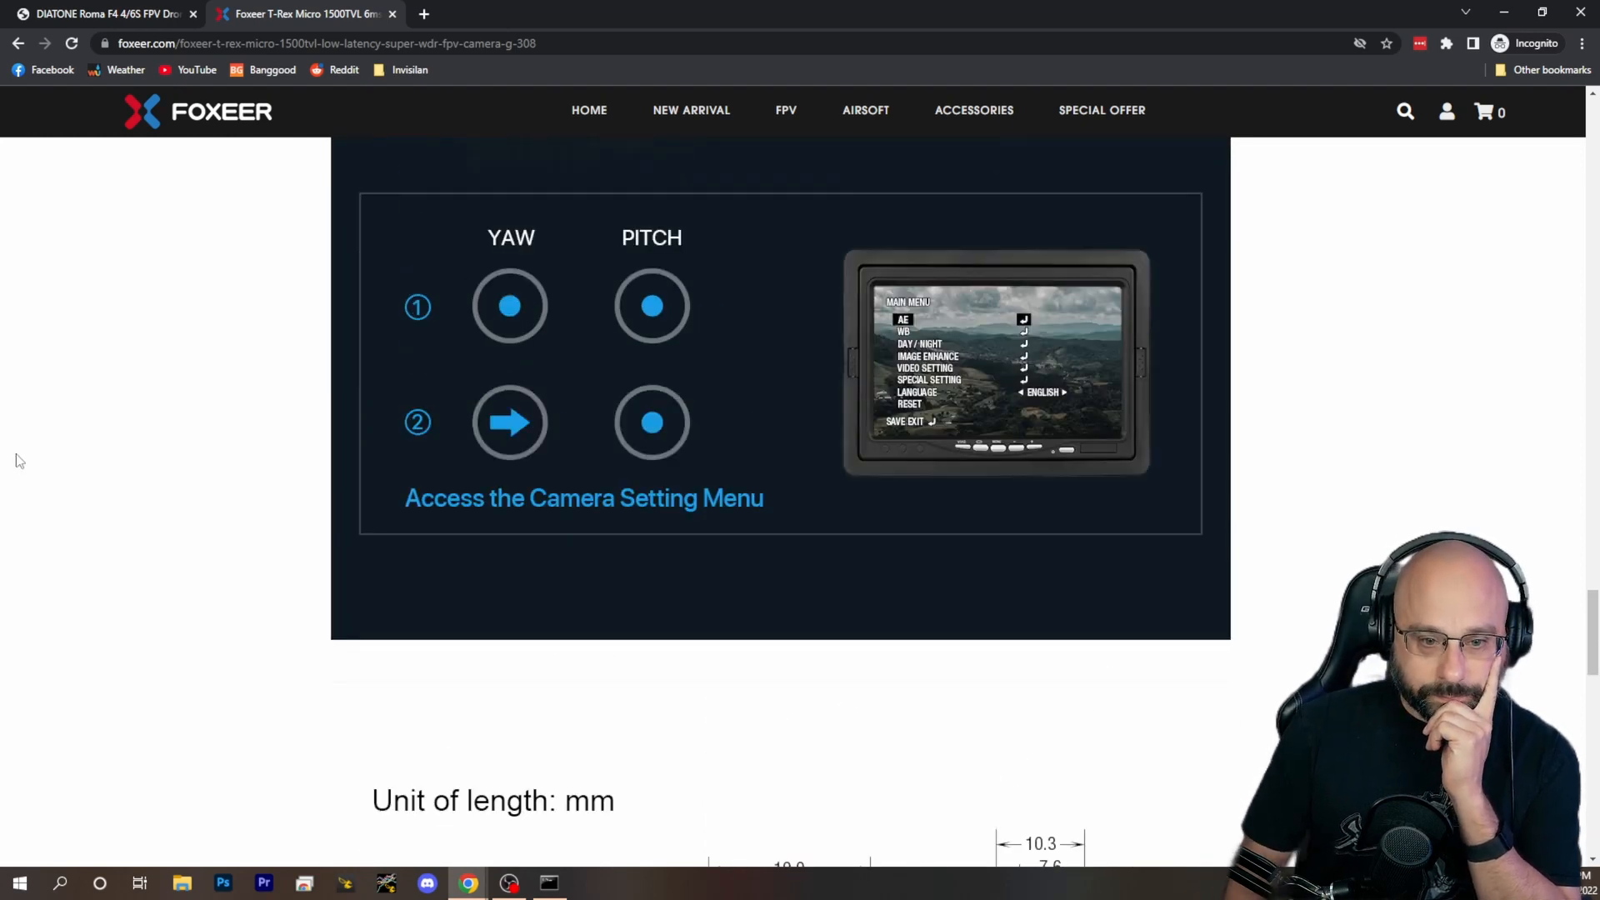
pyautogui.scroll(3)
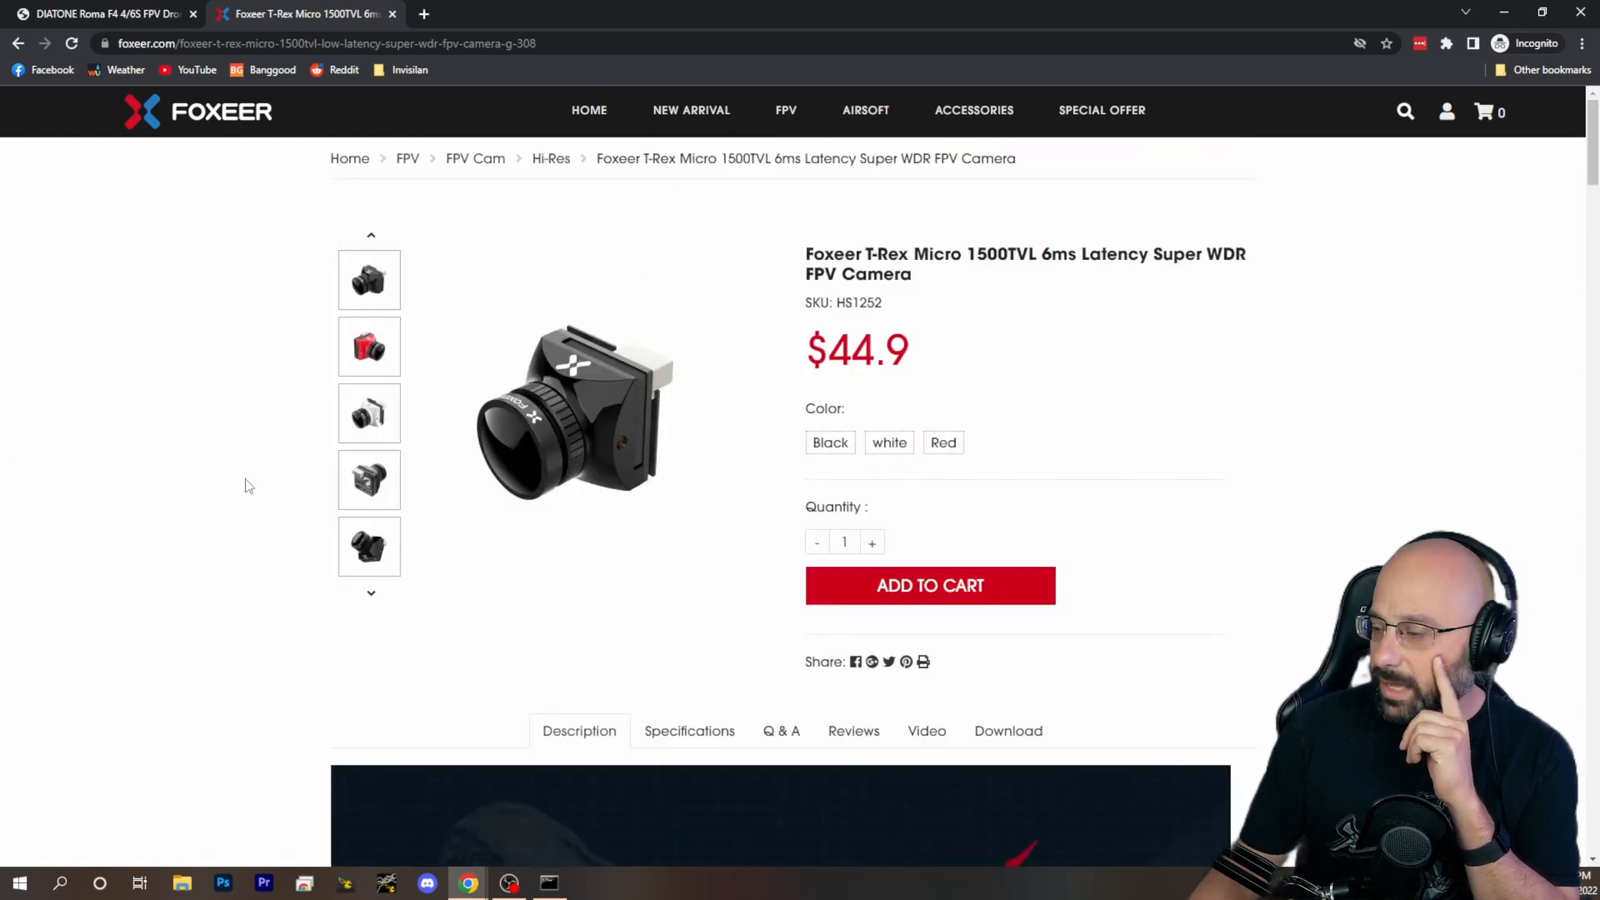
pyautogui.moveTo(192, 82)
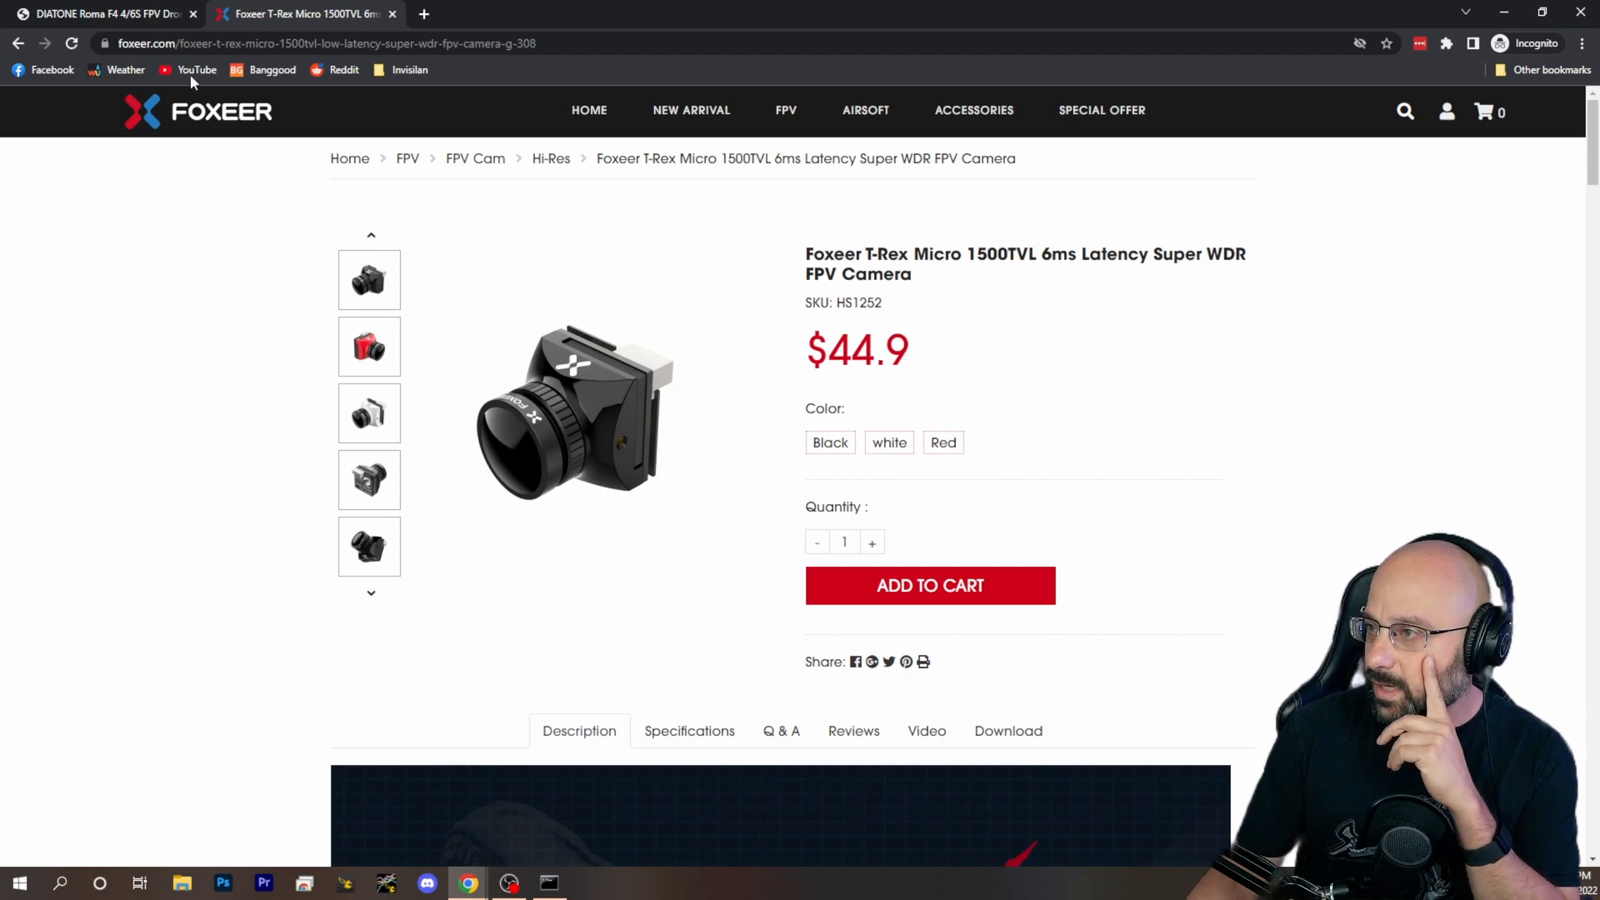
pyautogui.click(100, 17)
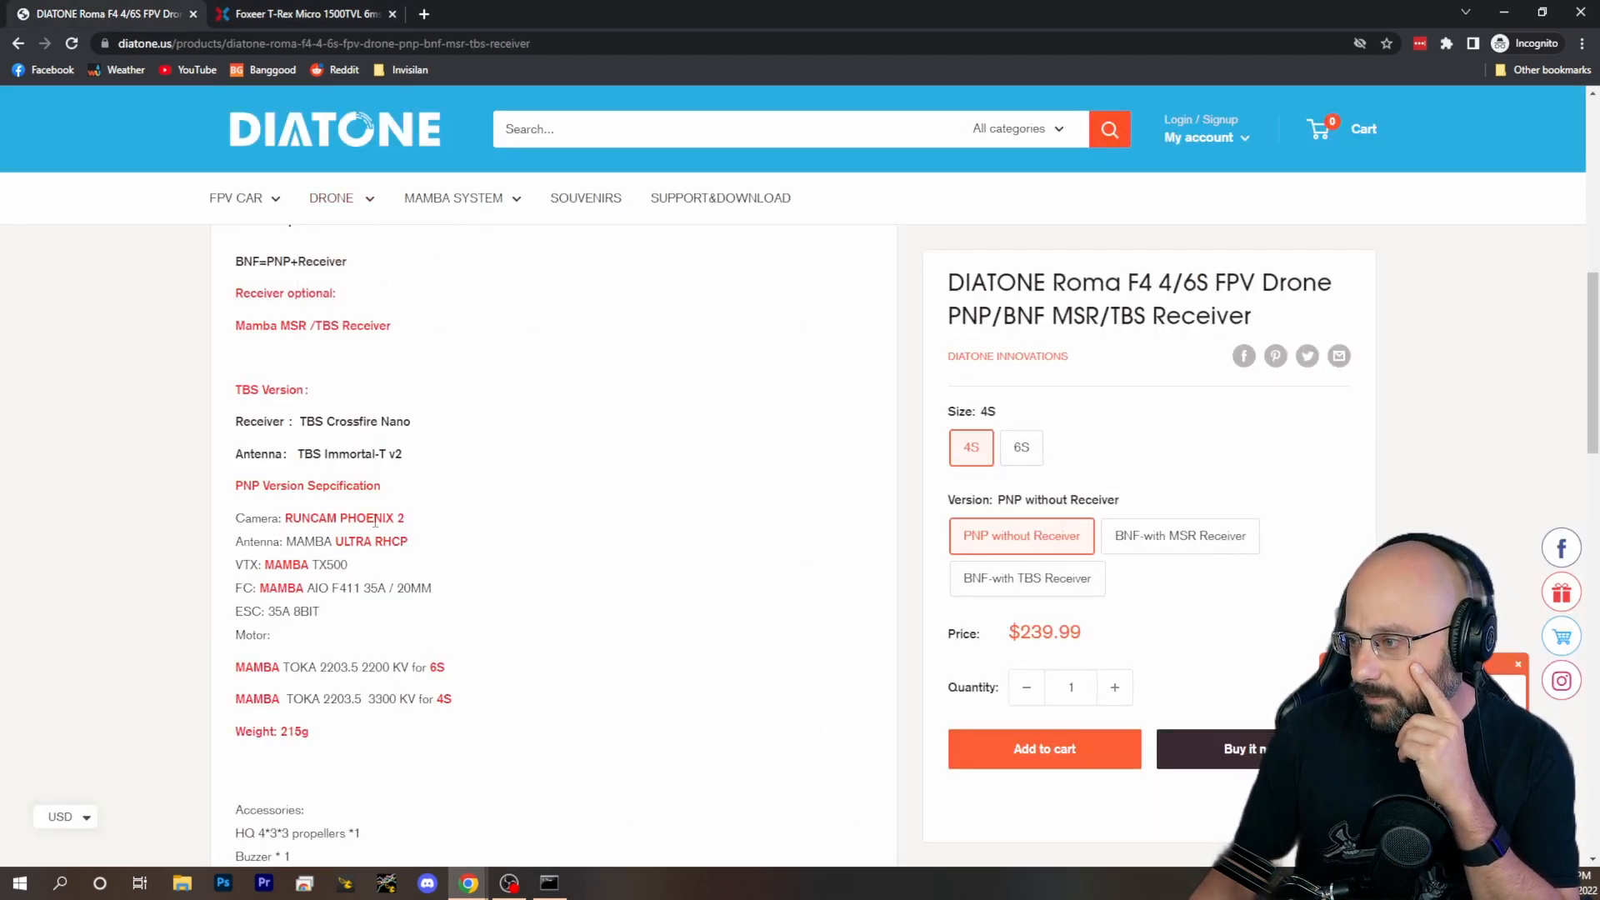
pyautogui.click(300, 14)
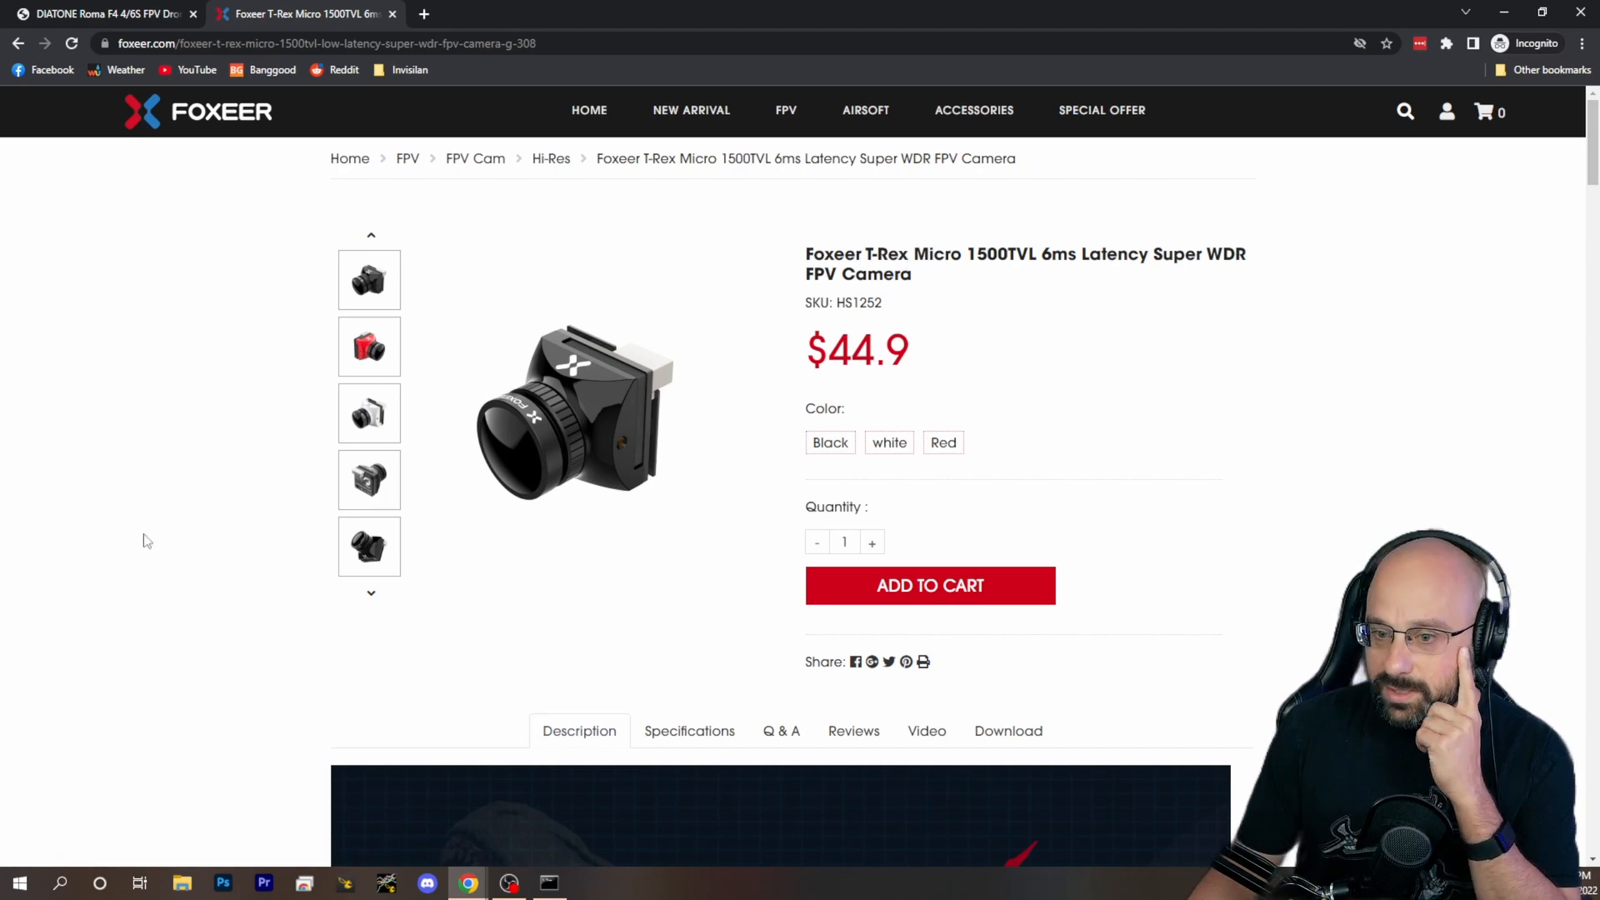
pyautogui.moveTo(137, 575)
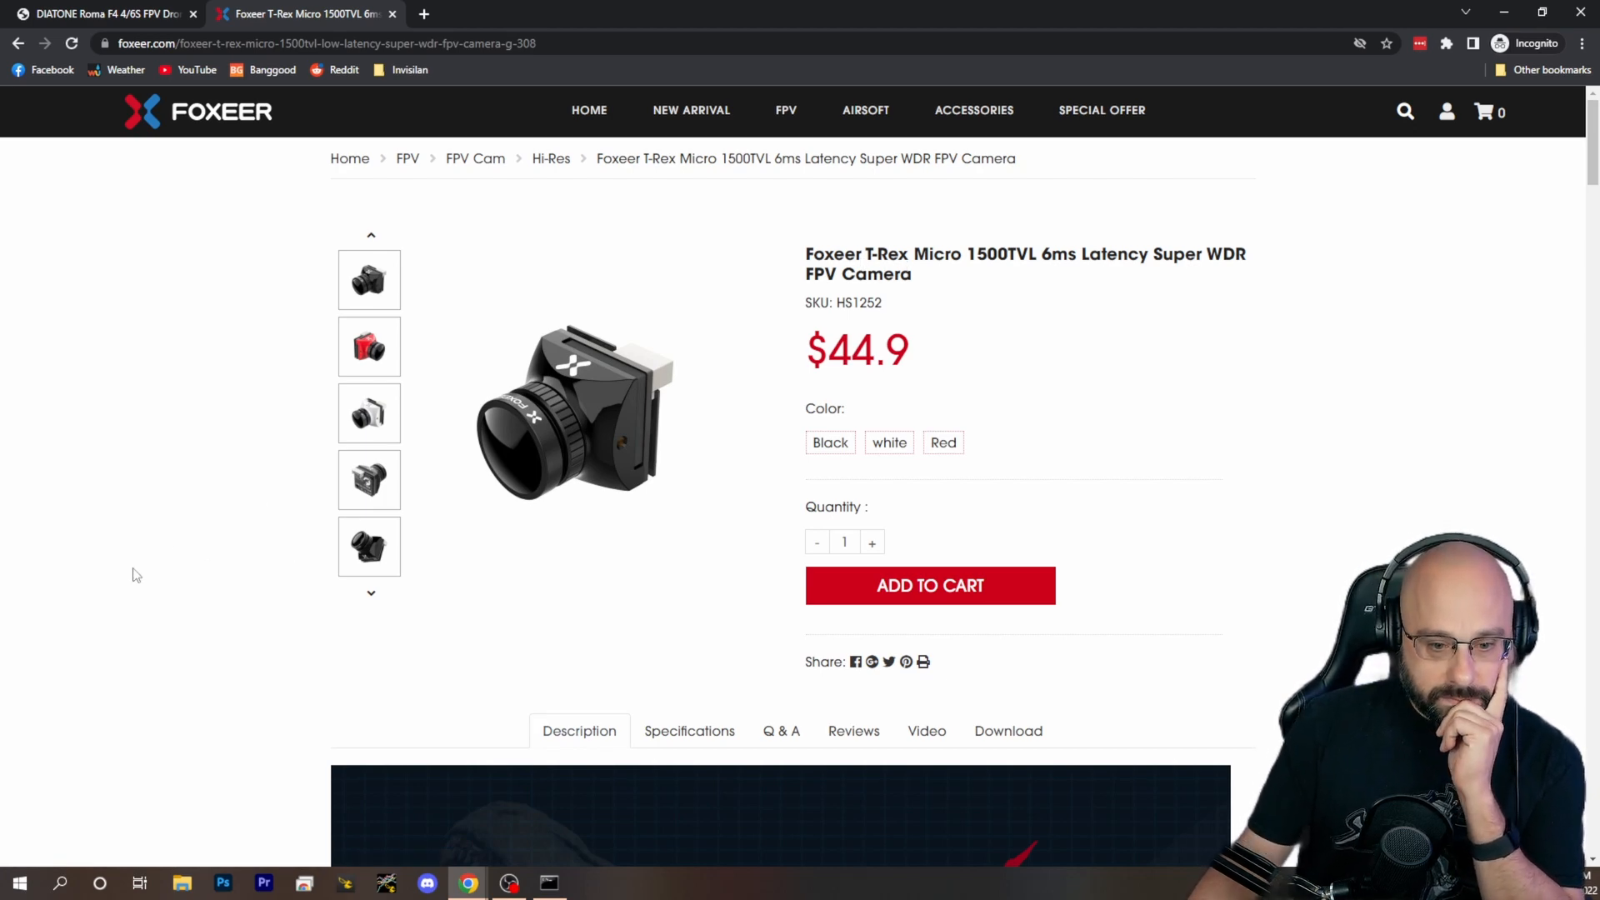